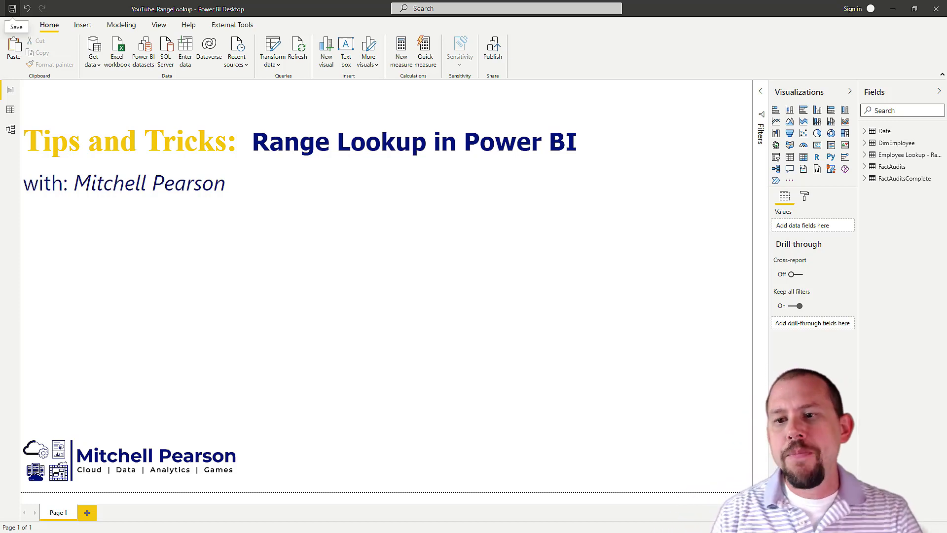
{"action": "mouse_move", "coordinate": [828, 210]}
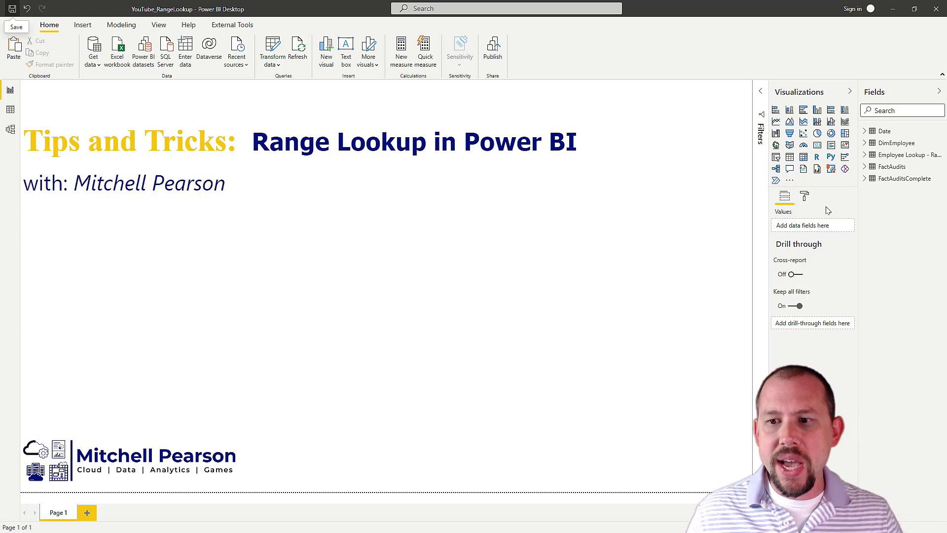
Show the FactAudits rows in Data view: two audit dates for one employee name.
{"action": "left_click", "coordinate": [895, 166]}
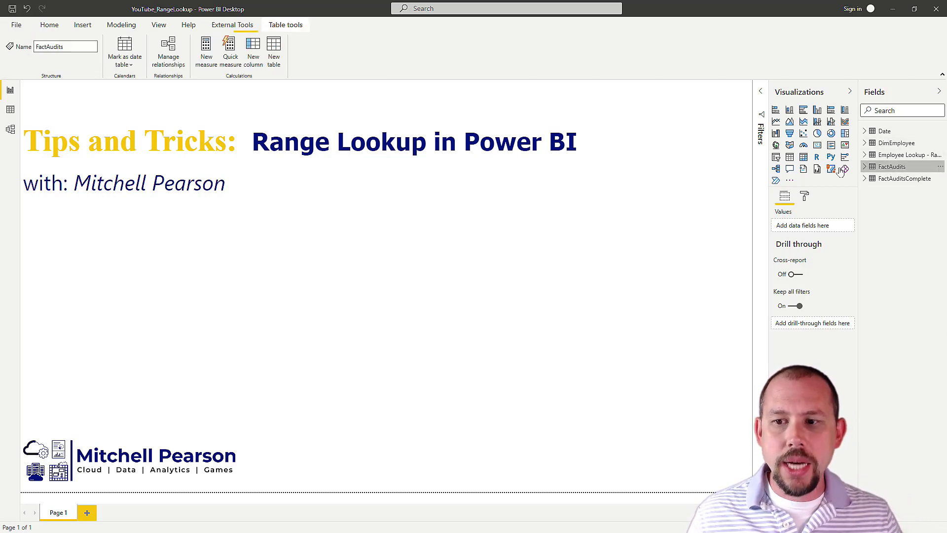
{"action": "left_click", "coordinate": [10, 108]}
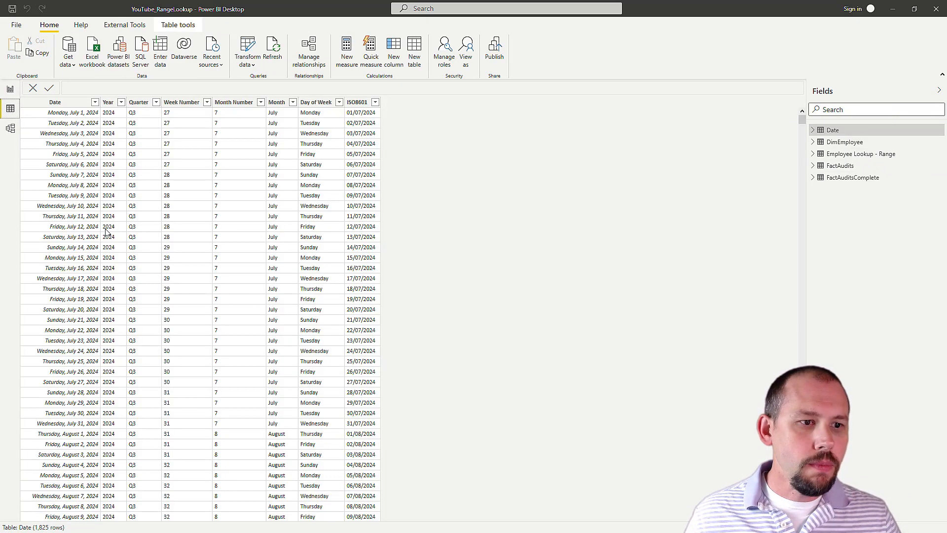
{"action": "left_click", "coordinate": [840, 166]}
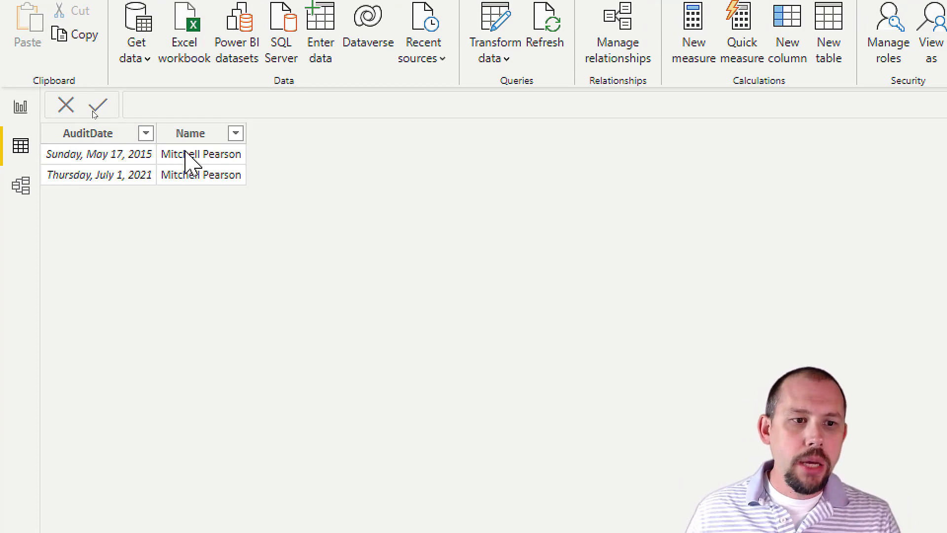
{"action": "mouse_move", "coordinate": [118, 178]}
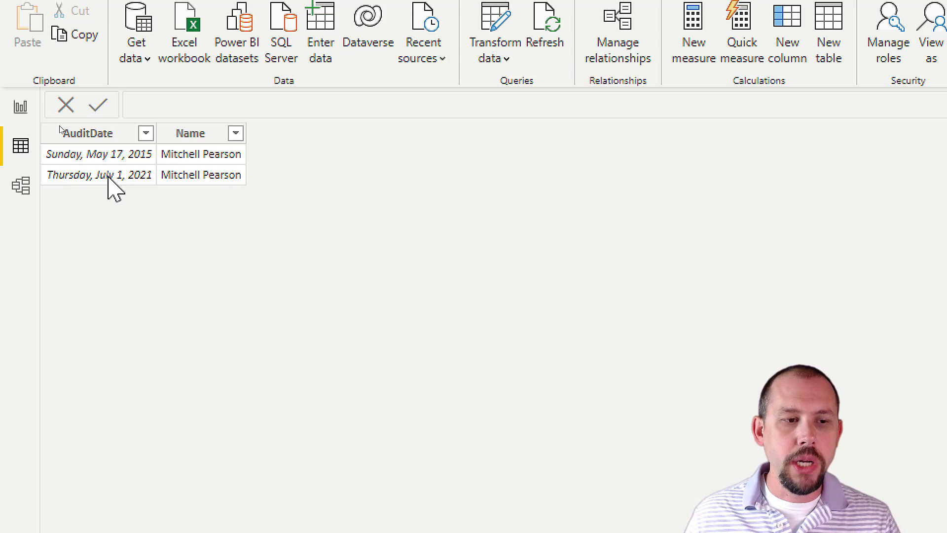
{"action": "mouse_move", "coordinate": [149, 190]}
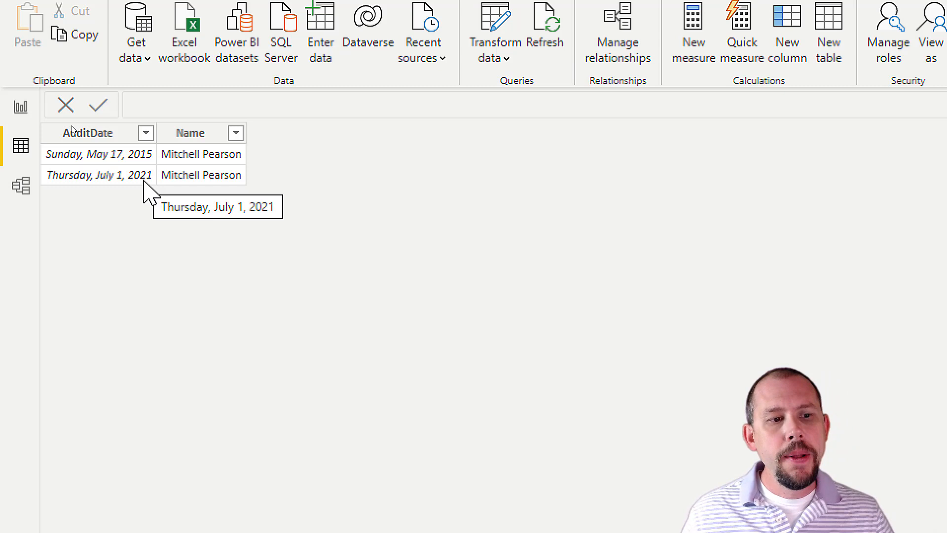
{"action": "mouse_move", "coordinate": [301, 202]}
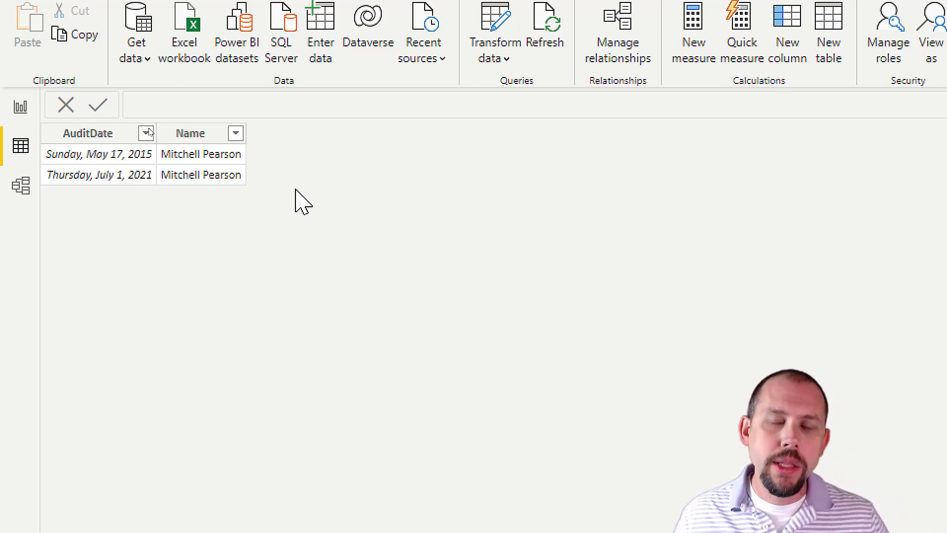
{"action": "mouse_move", "coordinate": [296, 204]}
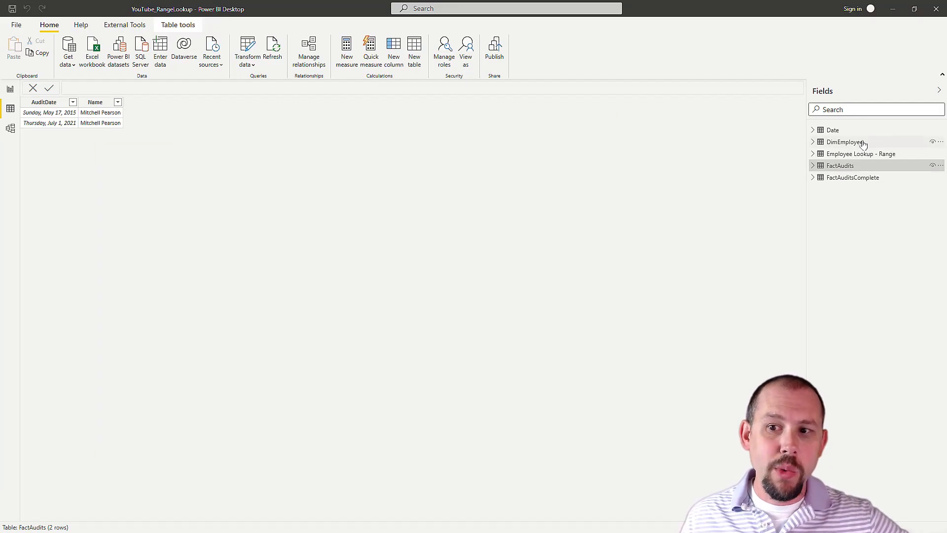
Check DimEmployee's start and end dates, then launch Power Query Editor from Model view.
{"action": "left_click", "coordinate": [844, 142]}
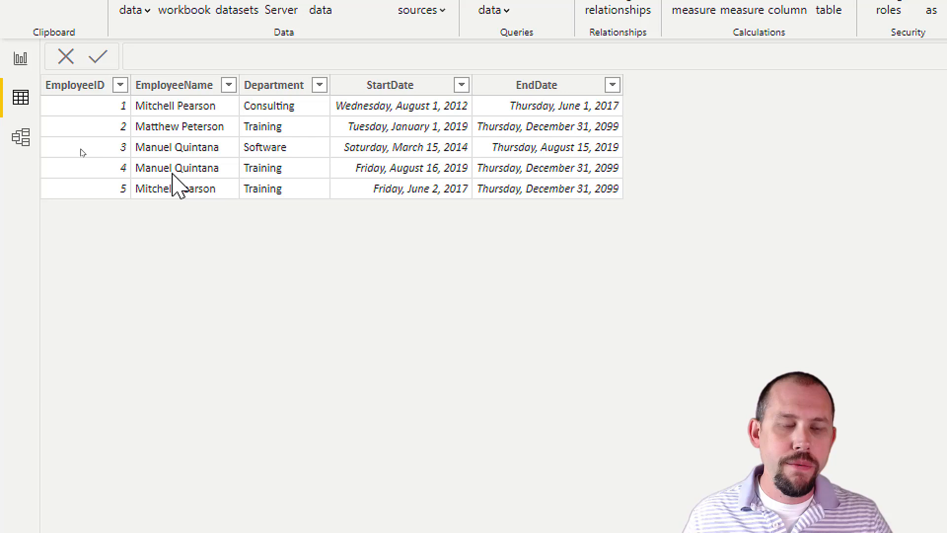
{"action": "mouse_move", "coordinate": [218, 231]}
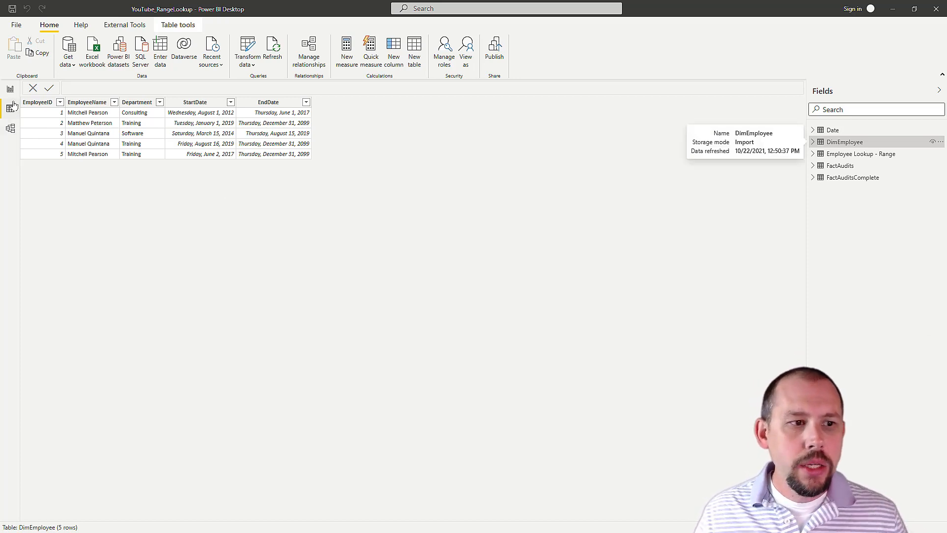
{"action": "left_click", "coordinate": [9, 128]}
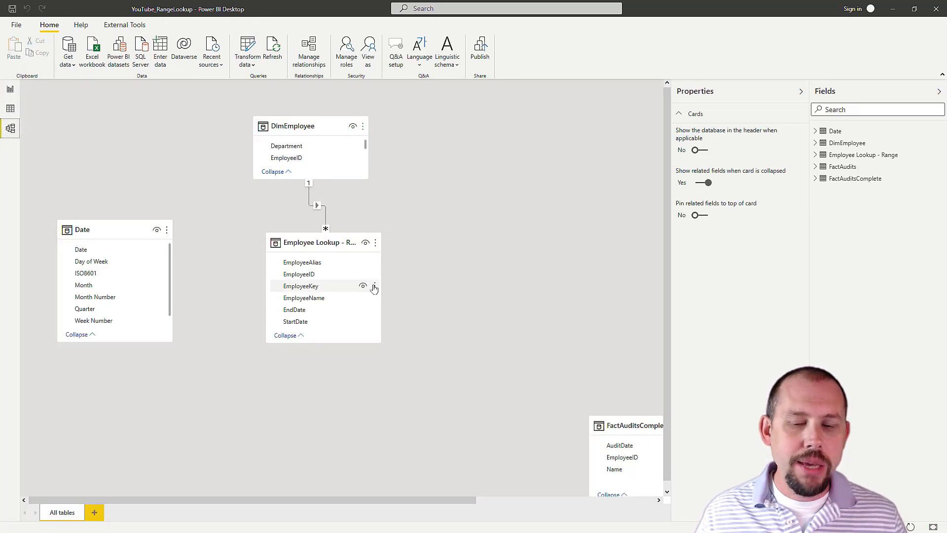
{"action": "left_click", "coordinate": [9, 92]}
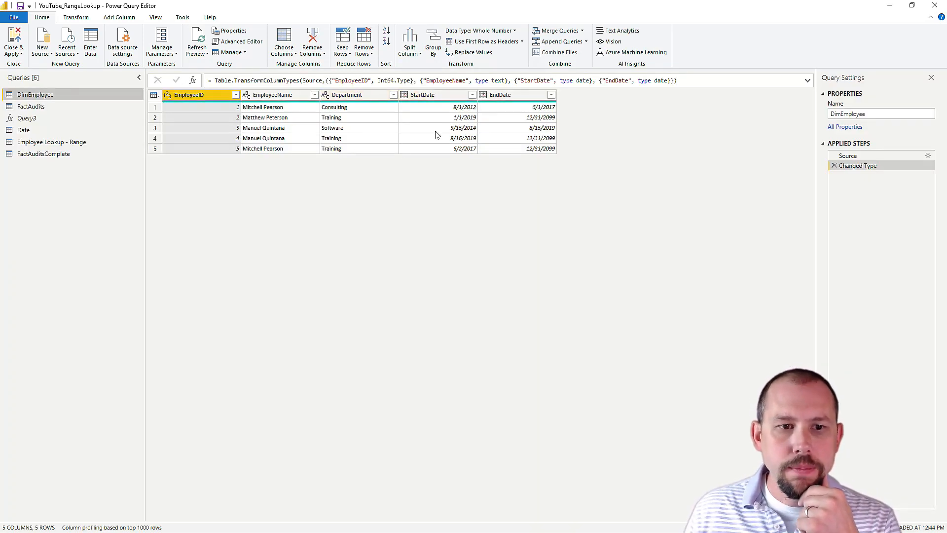
{"action": "mouse_move", "coordinate": [249, 191]}
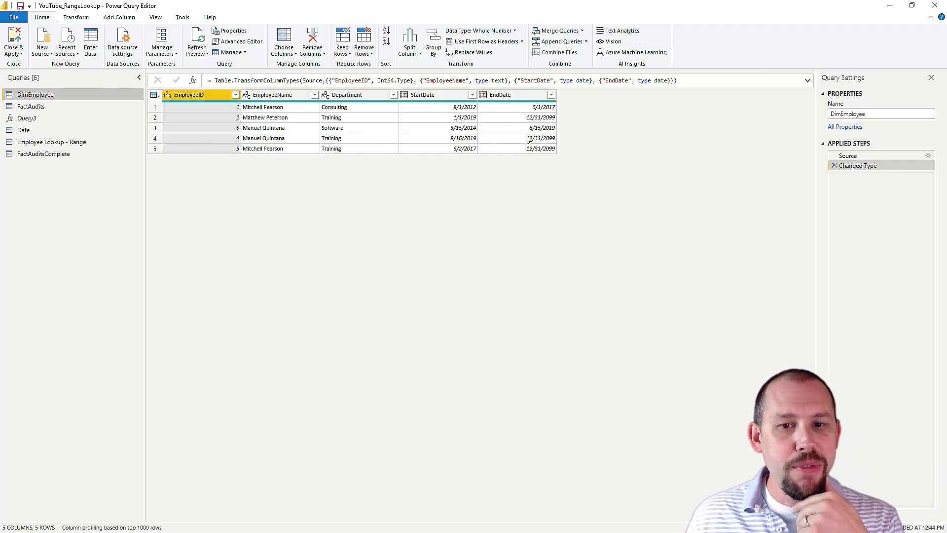
{"action": "mouse_move", "coordinate": [537, 156]}
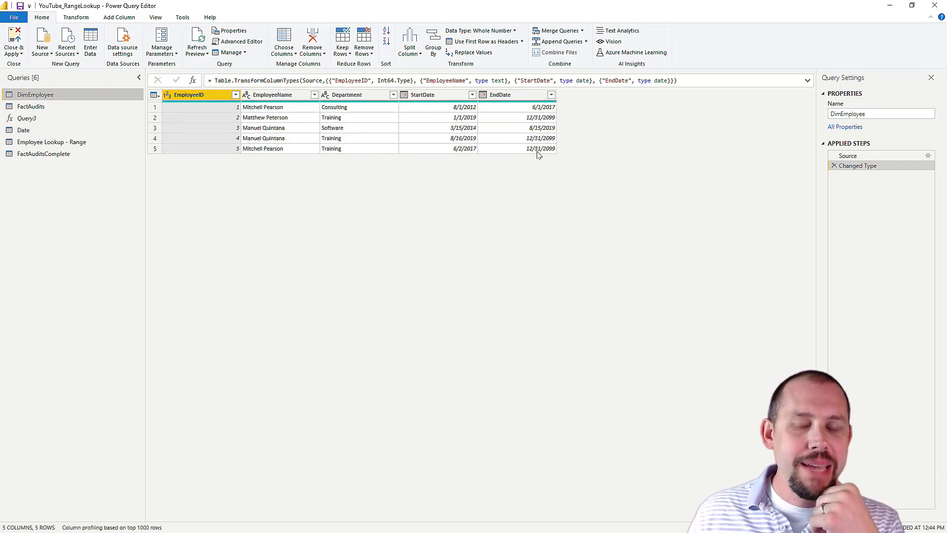
{"action": "mouse_move", "coordinate": [524, 192]}
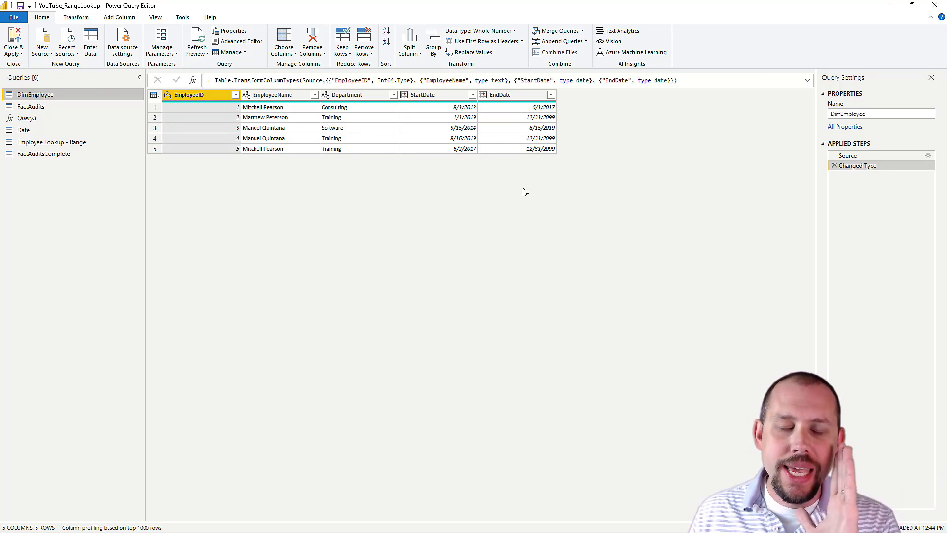
{"action": "mouse_move", "coordinate": [514, 188]}
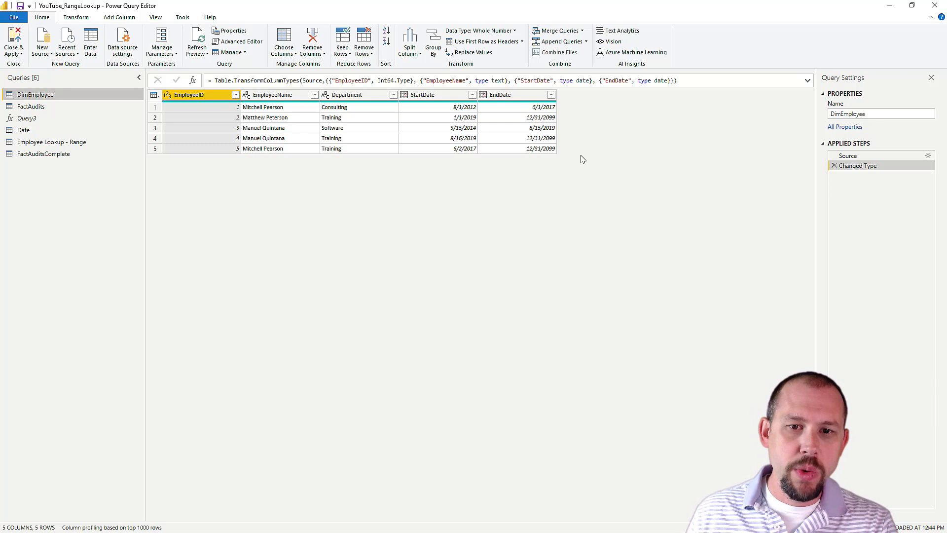
{"action": "mouse_move", "coordinate": [514, 207]}
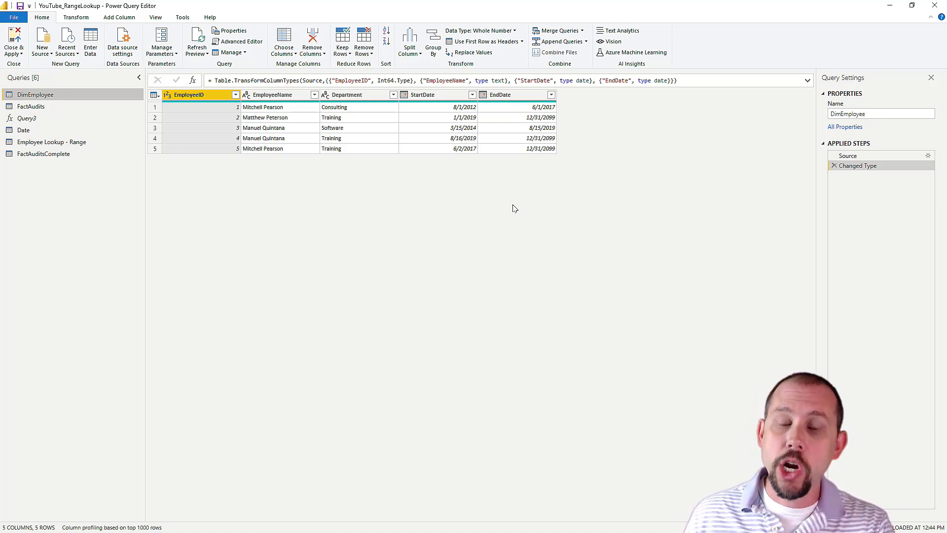
{"action": "mouse_move", "coordinate": [481, 210]}
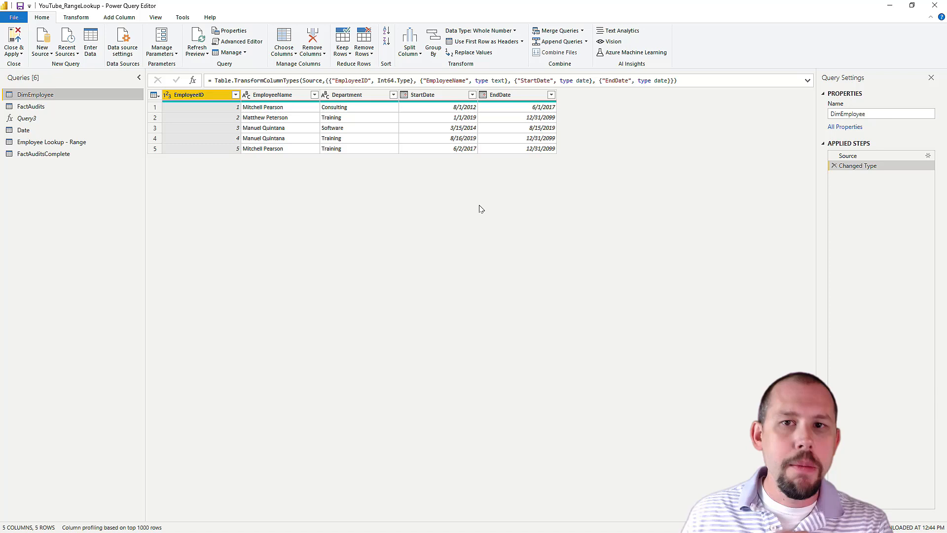
{"action": "mouse_move", "coordinate": [479, 216]}
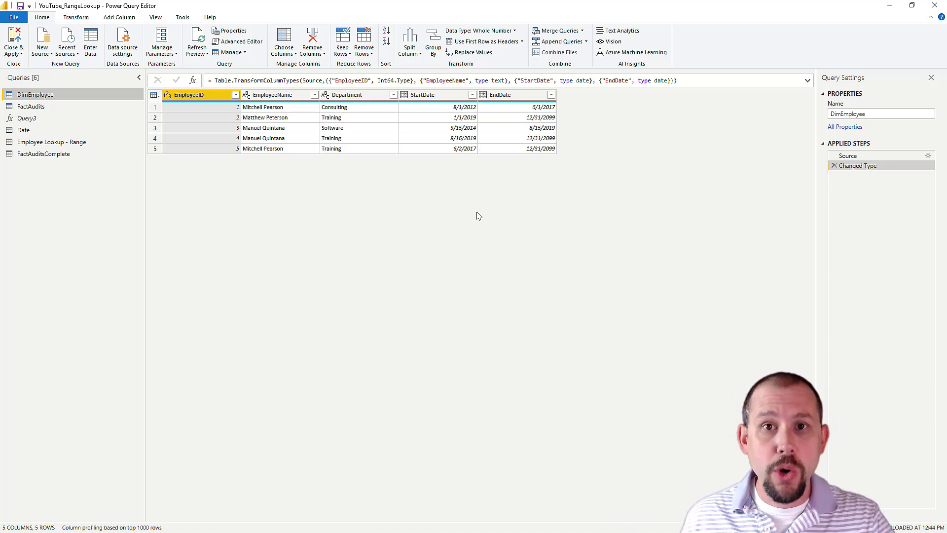
{"action": "mouse_move", "coordinate": [477, 175]}
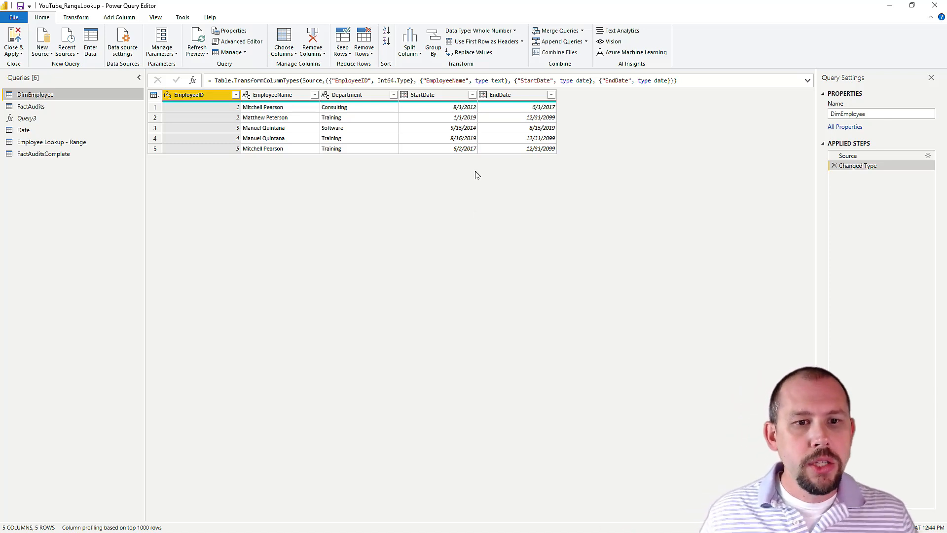
{"action": "mouse_move", "coordinate": [345, 184]}
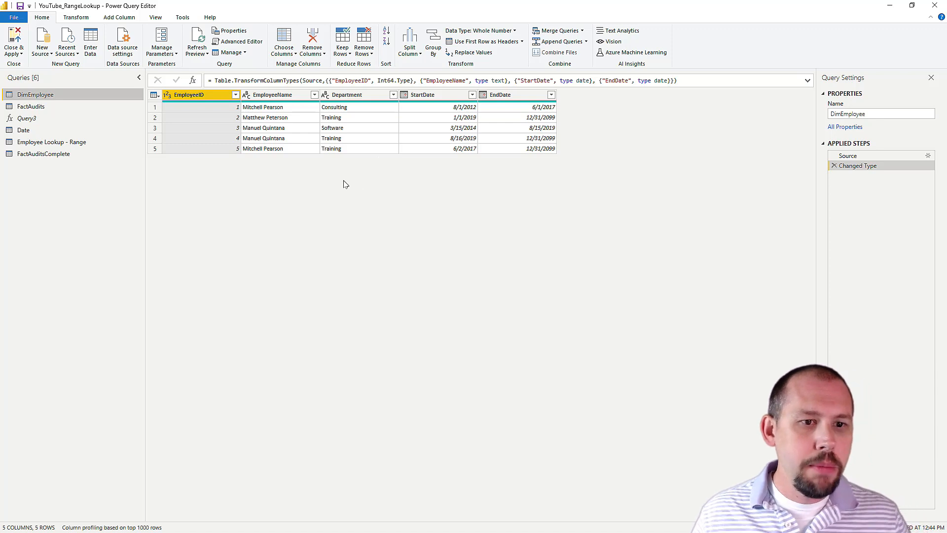
Select the FactAudits query and bring up the Merge Queries dialog.
{"action": "left_click", "coordinate": [32, 106]}
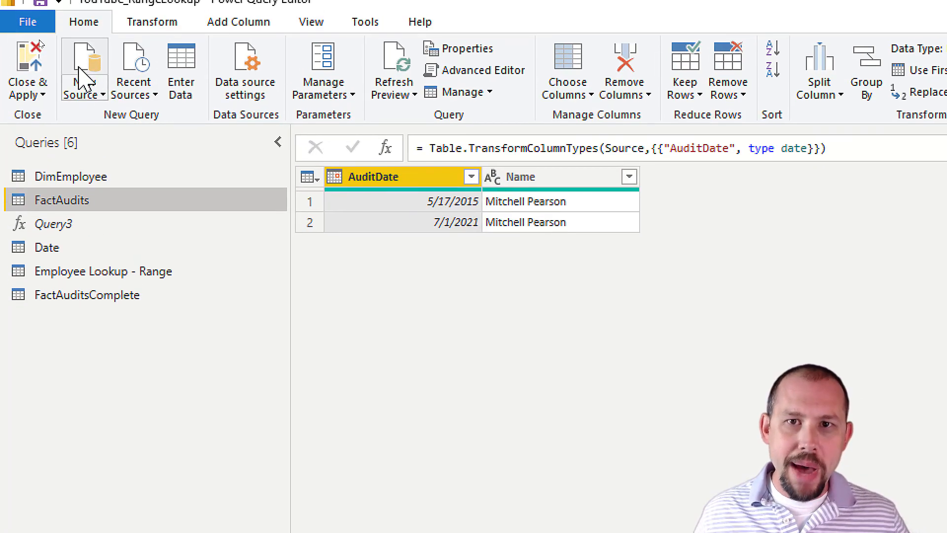
{"action": "mouse_move", "coordinate": [84, 69]}
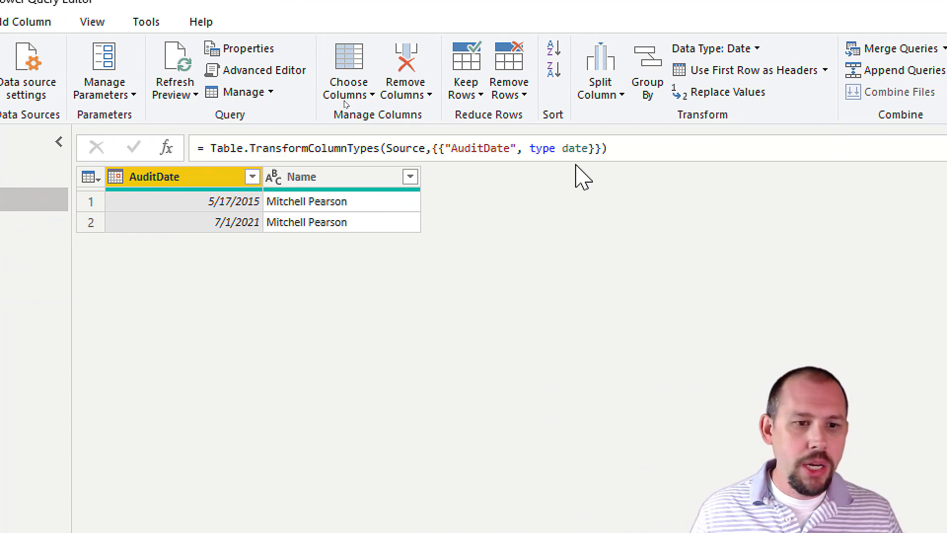
{"action": "mouse_move", "coordinate": [749, 97]}
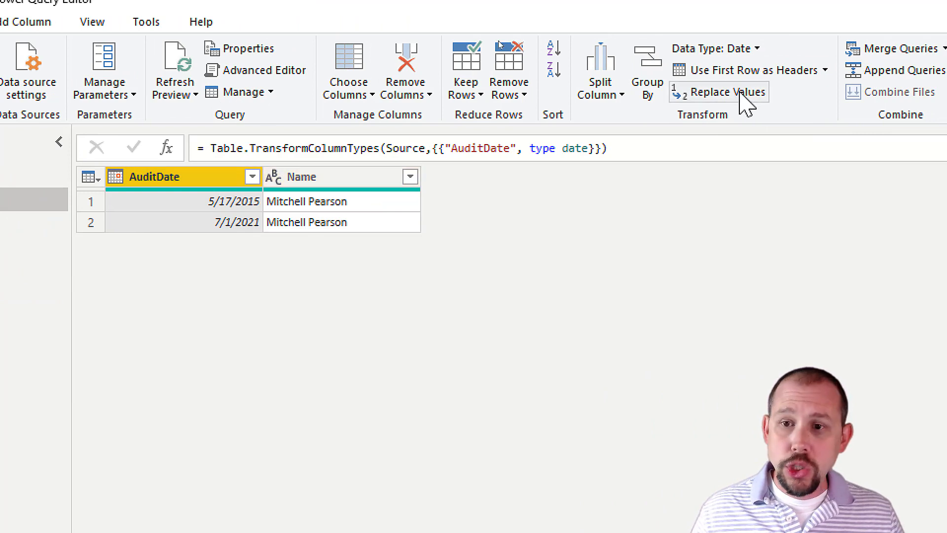
{"action": "left_click", "coordinate": [825, 48]}
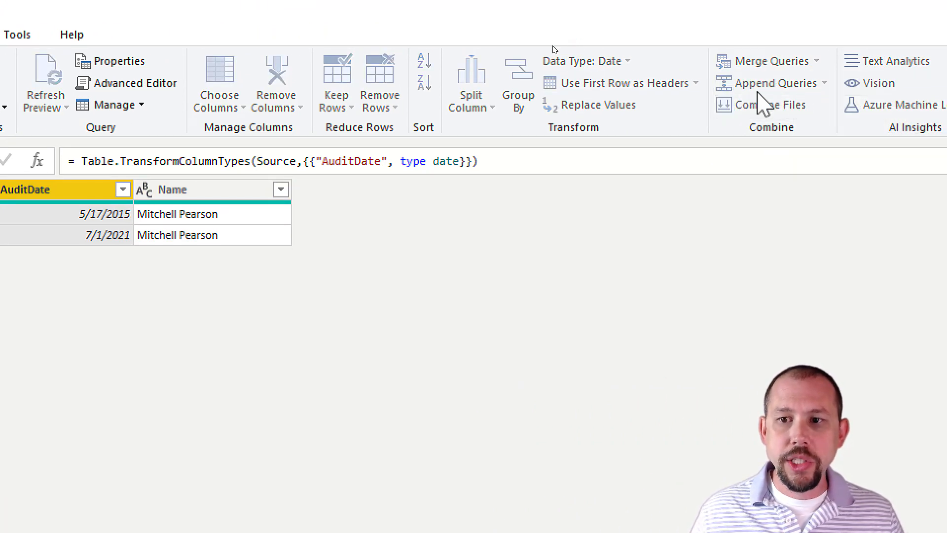
{"action": "left_click", "coordinate": [771, 60]}
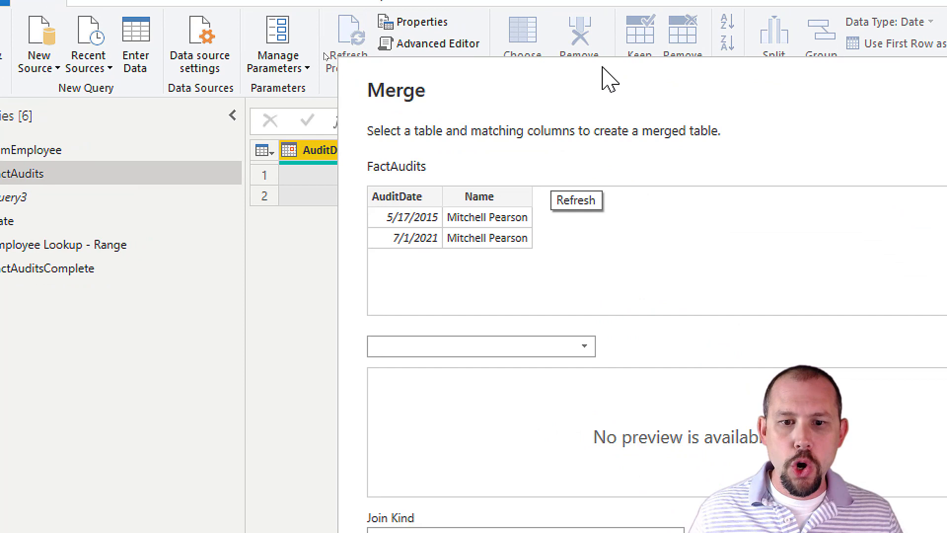
Merge FactAudits with DimEmployee on Name = EmployeeName using a left outer join.
{"action": "left_click", "coordinate": [480, 346]}
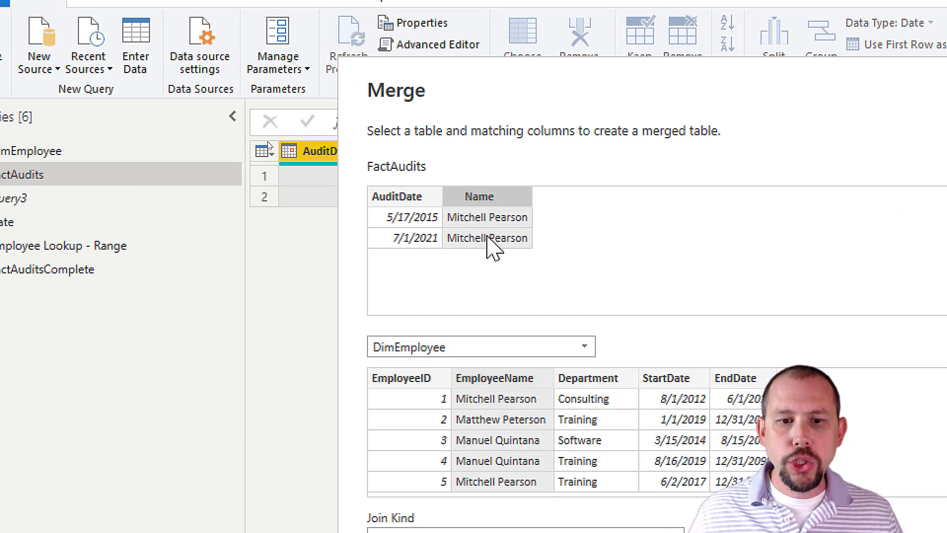
{"action": "mouse_move", "coordinate": [501, 275]}
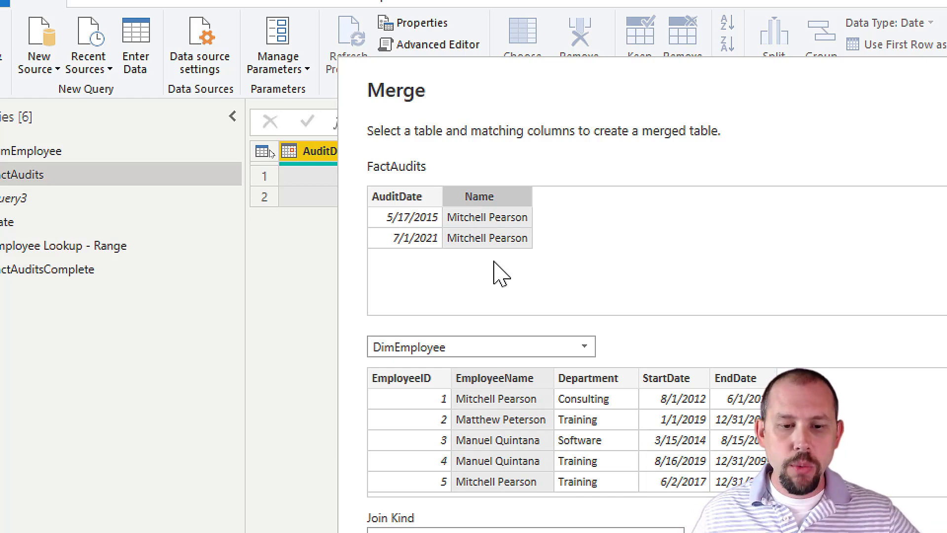
{"action": "scroll", "scroll_direction": "down", "scroll_amount": 3}
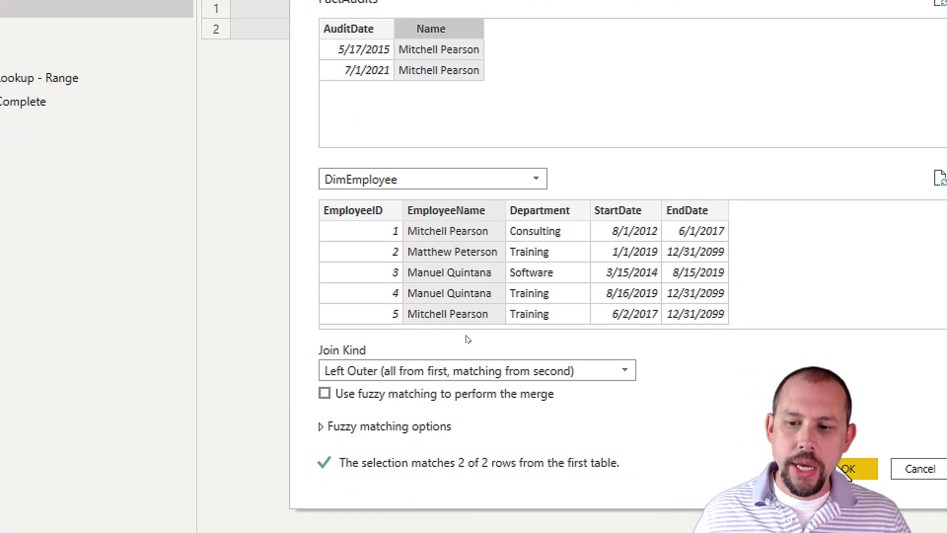
{"action": "left_click", "coordinate": [848, 468]}
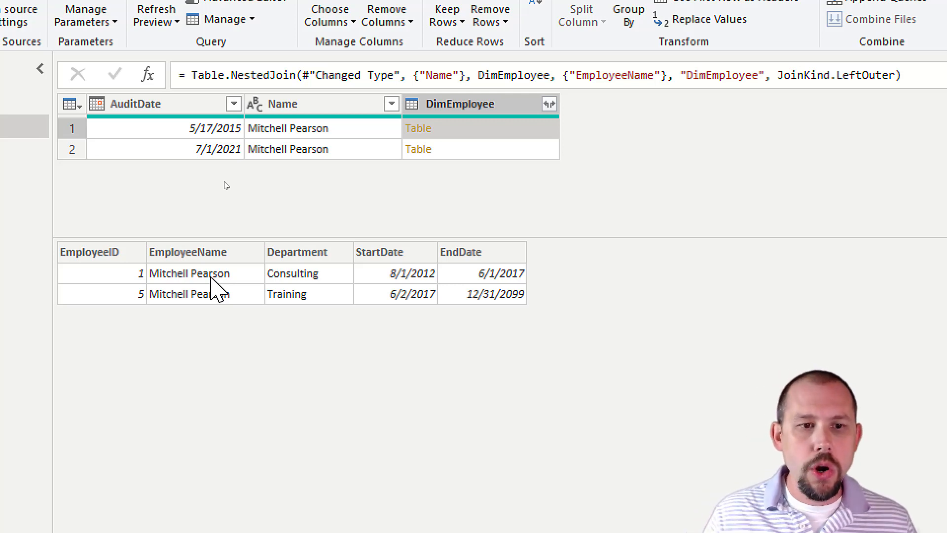
{"action": "mouse_move", "coordinate": [374, 320]}
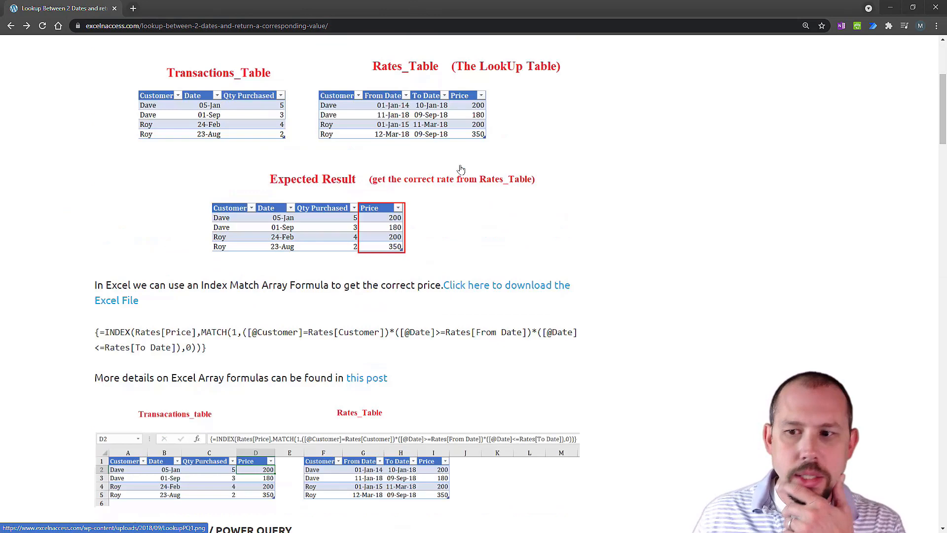
{"action": "scroll", "scroll_direction": "up", "scroll_amount": 3}
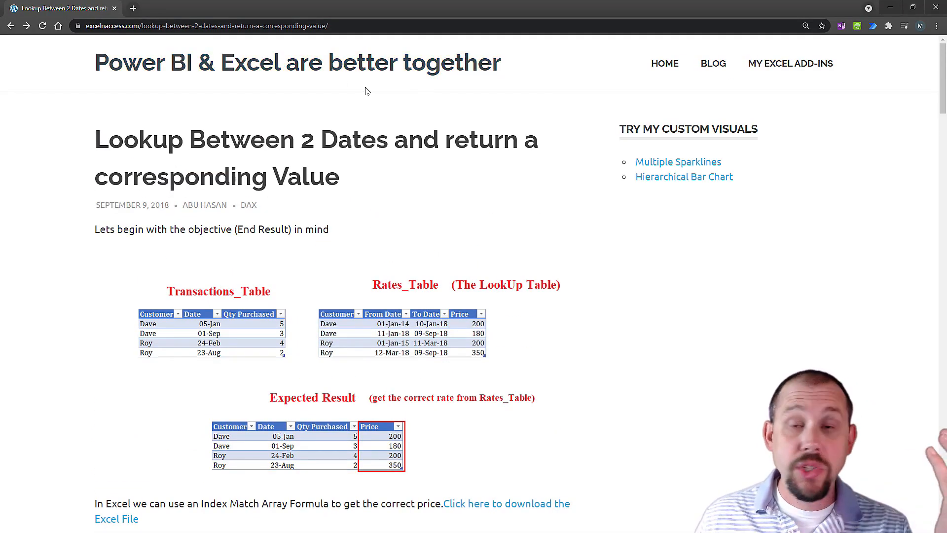
{"action": "scroll", "scroll_direction": "down", "scroll_amount": 3}
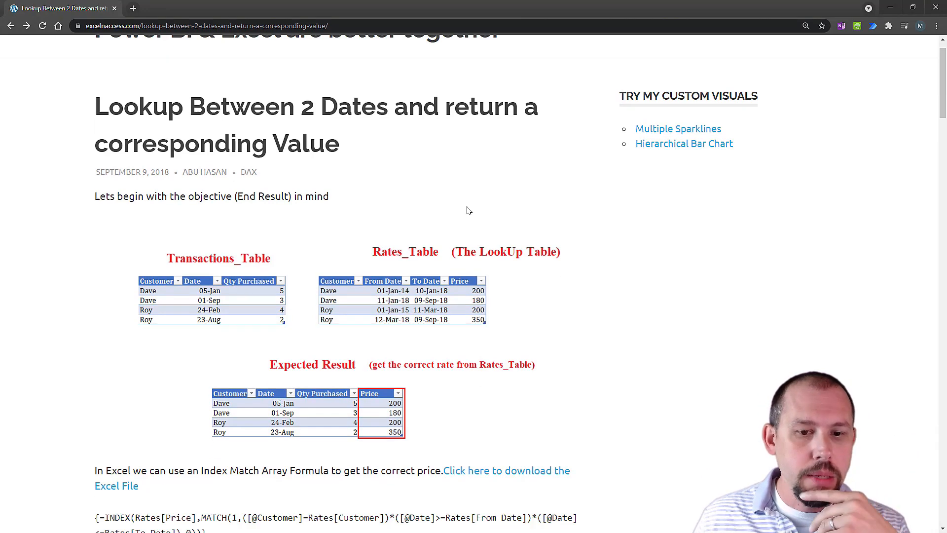
{"action": "scroll", "scroll_direction": "down", "scroll_amount": 3}
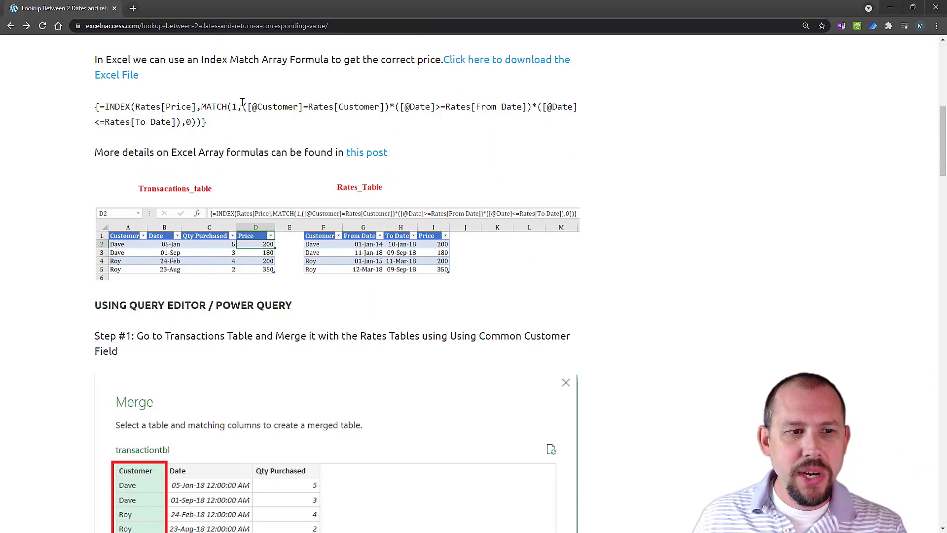
{"action": "scroll", "scroll_direction": "down", "scroll_amount": 3}
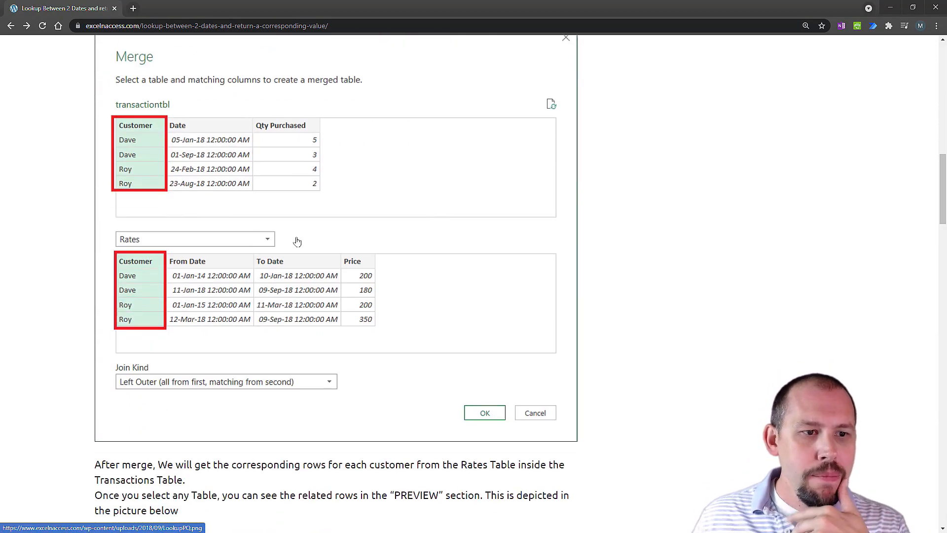
{"action": "scroll", "scroll_direction": "down", "scroll_amount": 3}
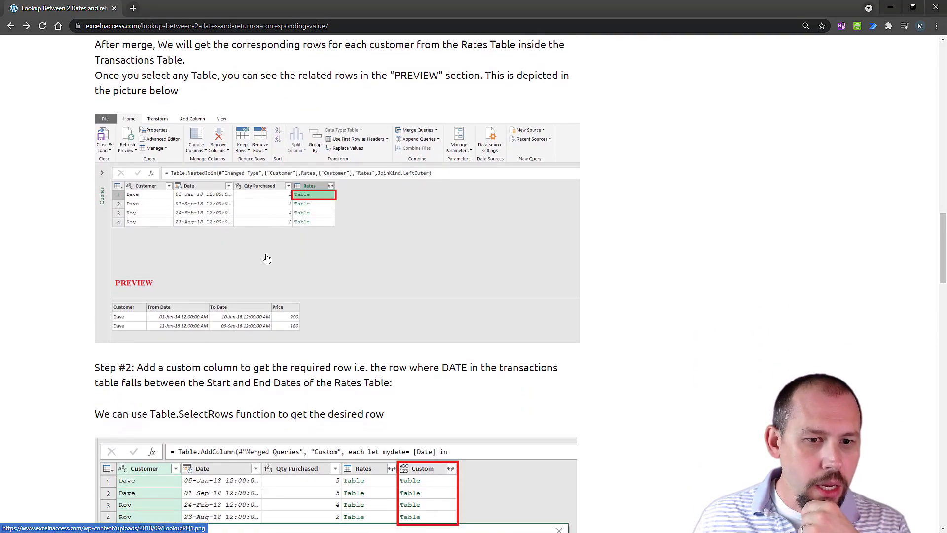
{"action": "scroll", "scroll_direction": "down", "scroll_amount": 3}
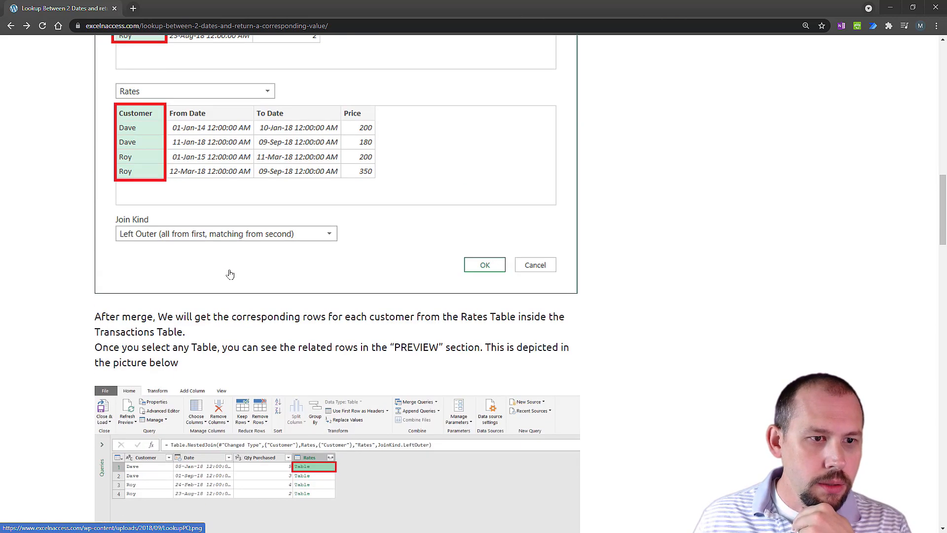
{"action": "scroll", "scroll_direction": "up", "scroll_amount": 3}
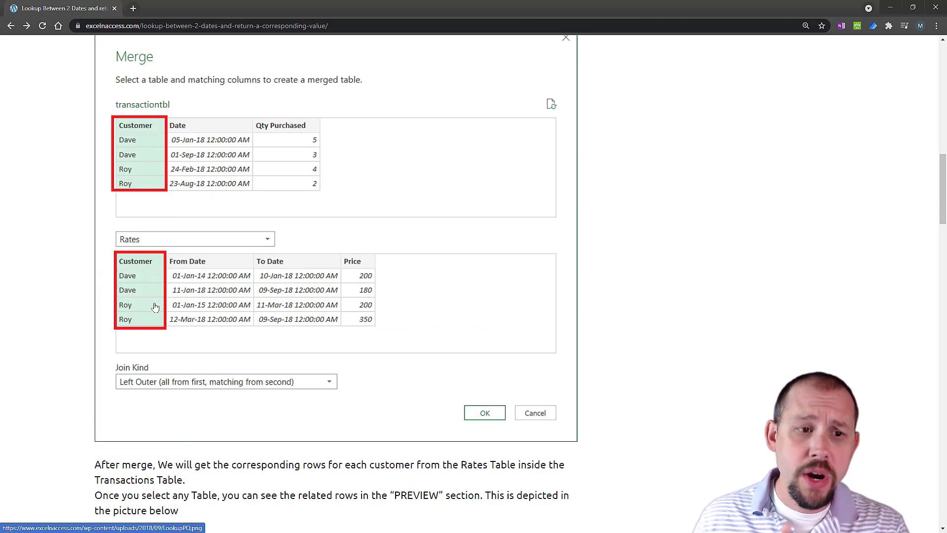
{"action": "scroll", "scroll_direction": "down", "scroll_amount": 3}
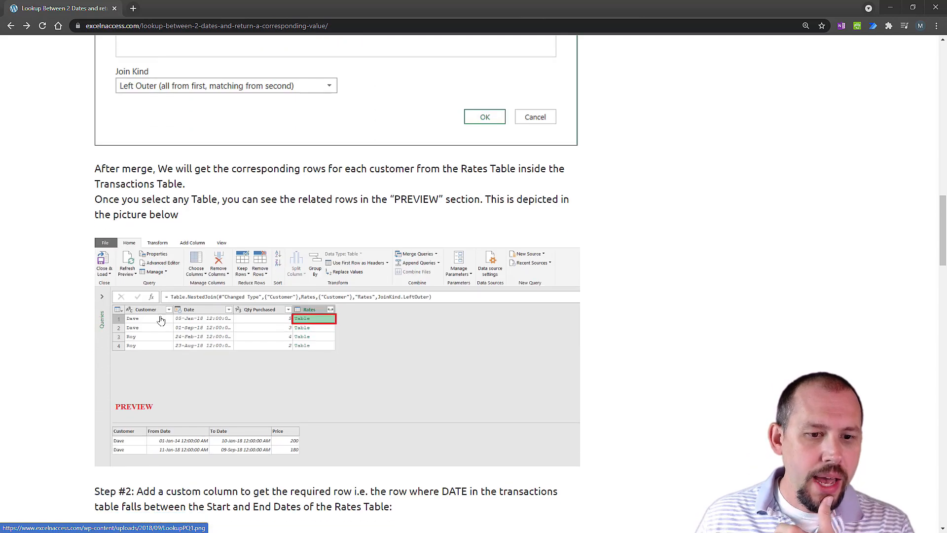
{"action": "mouse_move", "coordinate": [314, 334]}
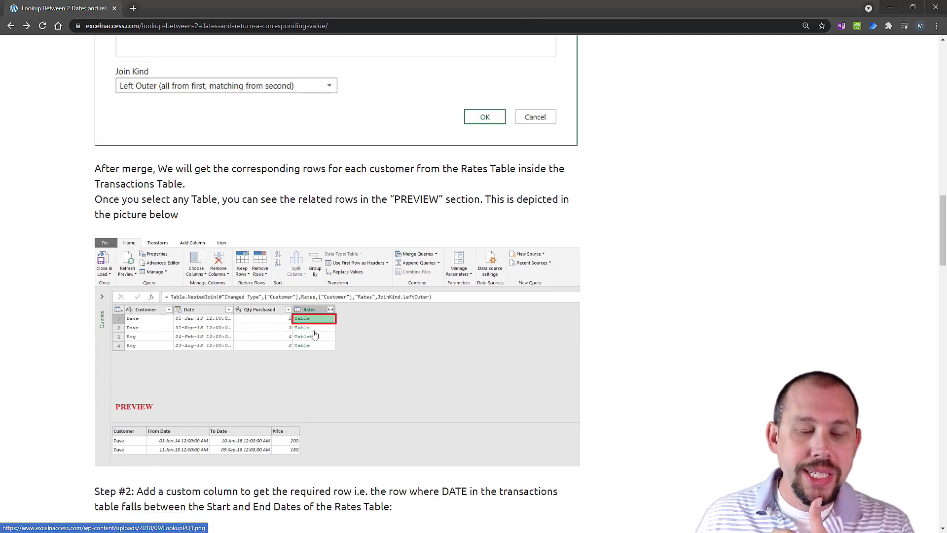
{"action": "scroll", "scroll_direction": "down", "scroll_amount": 3}
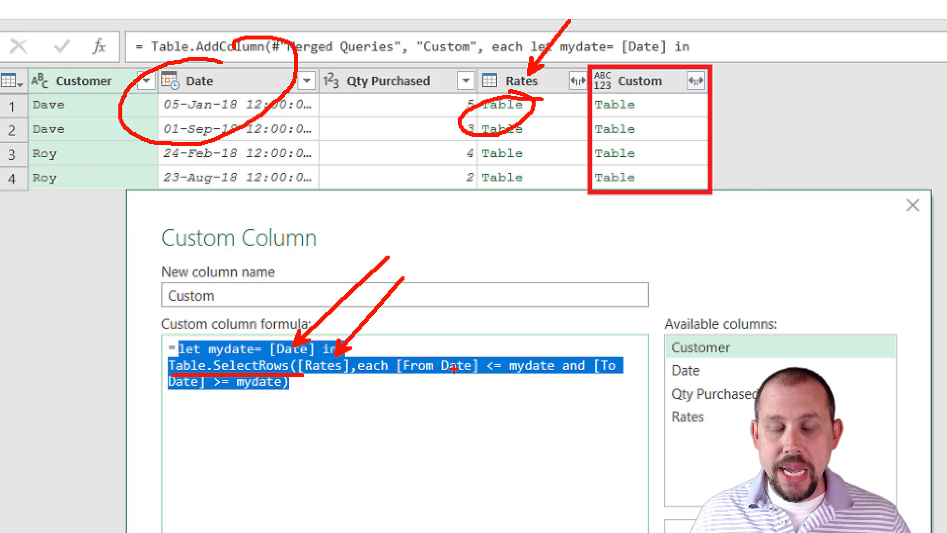
{"action": "mouse_move", "coordinate": [613, 379]}
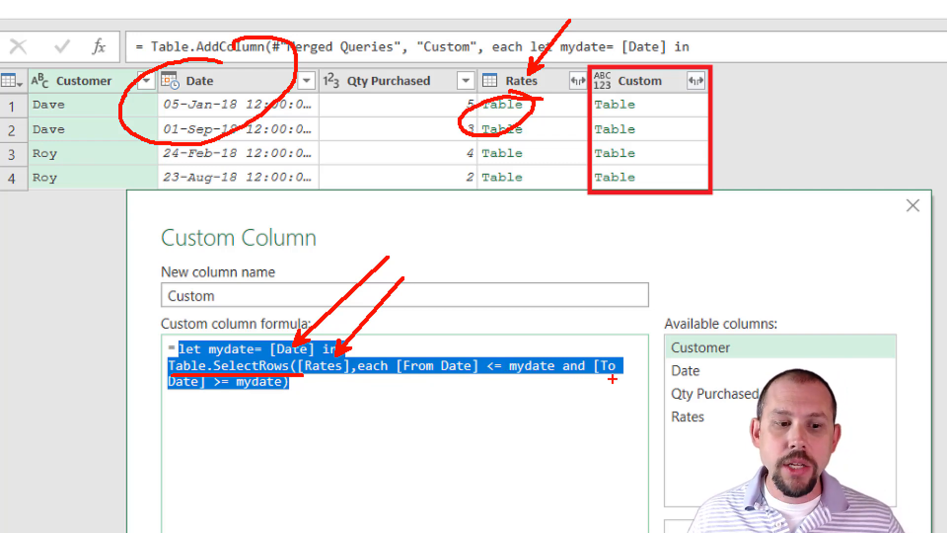
{"action": "mouse_move", "coordinate": [345, 390]}
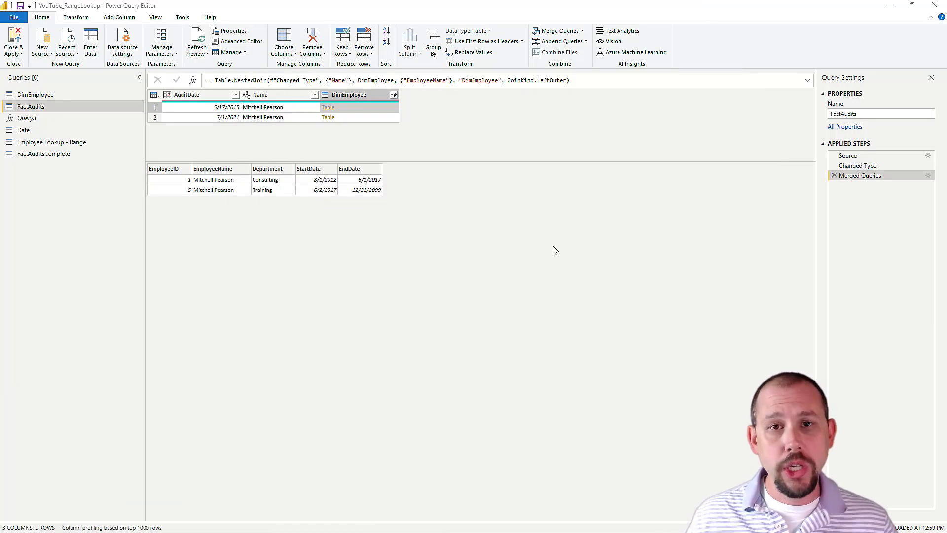
{"action": "mouse_move", "coordinate": [410, 185]}
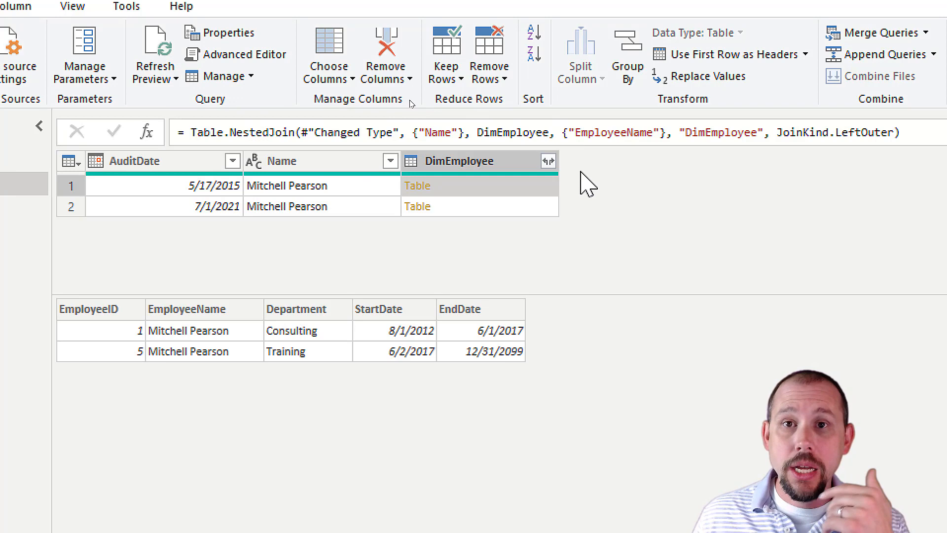
{"action": "mouse_move", "coordinate": [514, 195]}
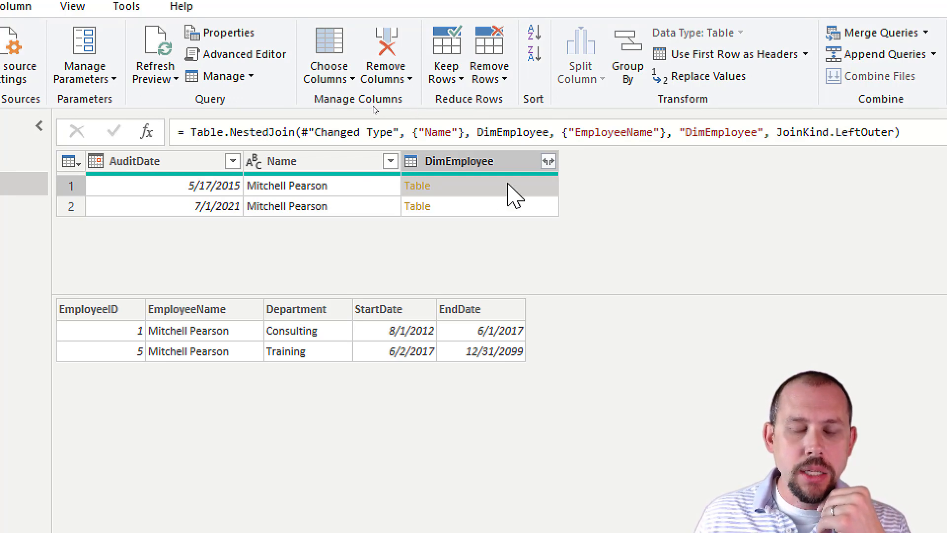
{"action": "mouse_move", "coordinate": [534, 397]}
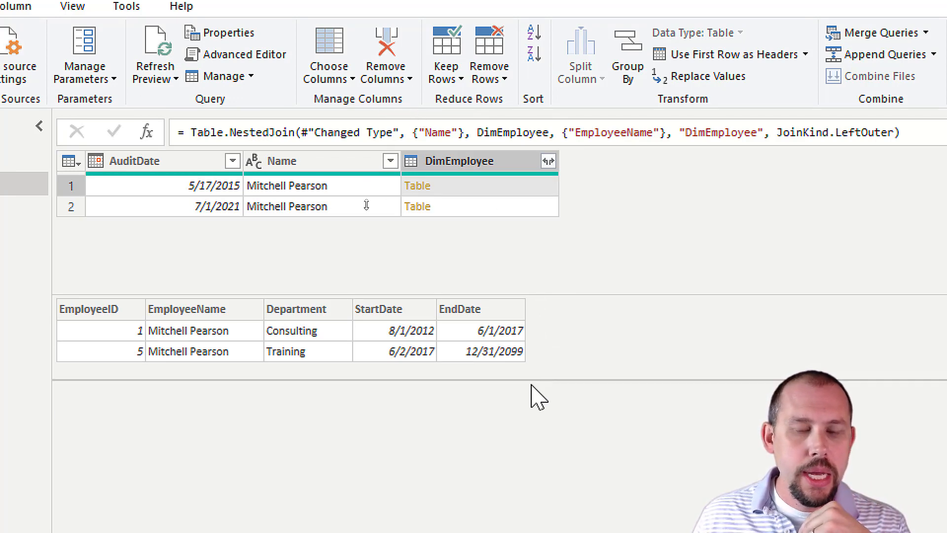
Switch to the Add Column ribbon for the merged FactAudits query.
{"action": "left_click", "coordinate": [194, 34]}
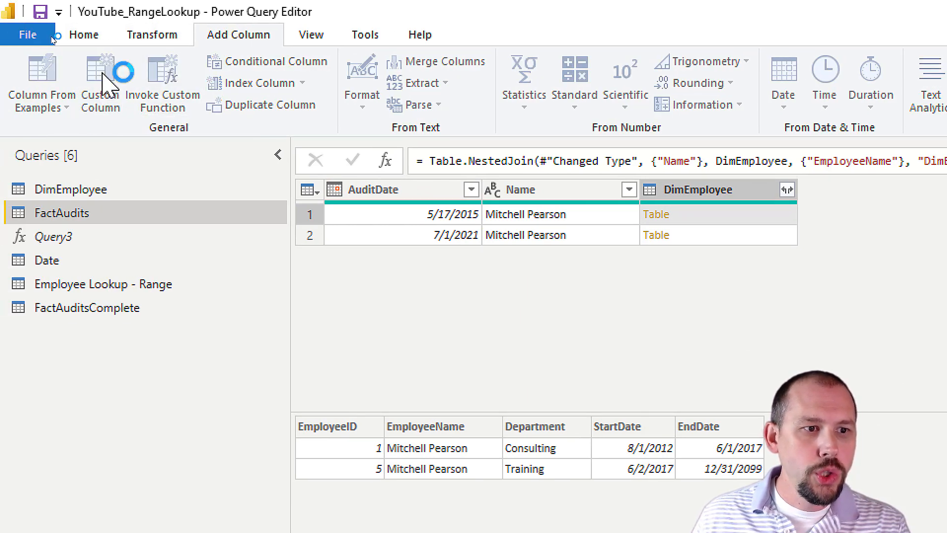
Start a new custom column and name it EmployeeID.
{"action": "left_click", "coordinate": [100, 83]}
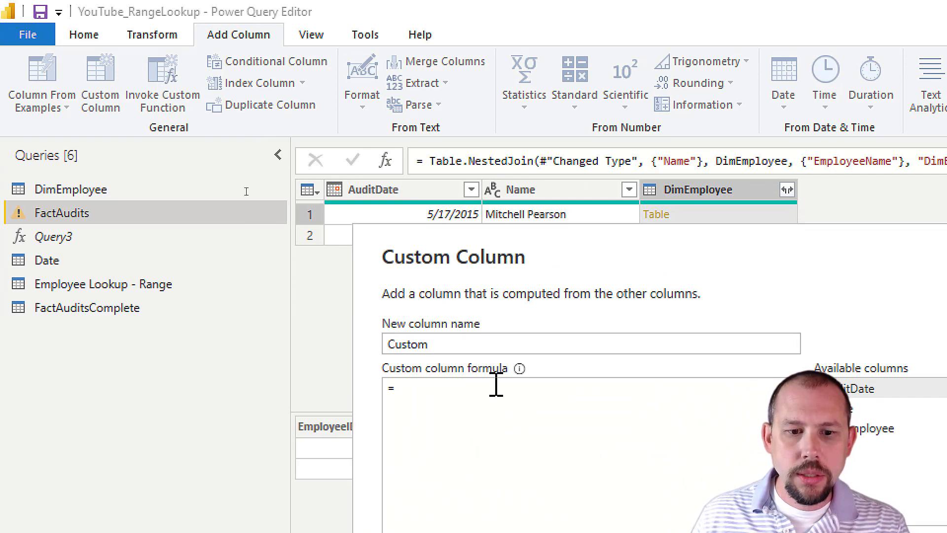
{"action": "type", "text": "E"}
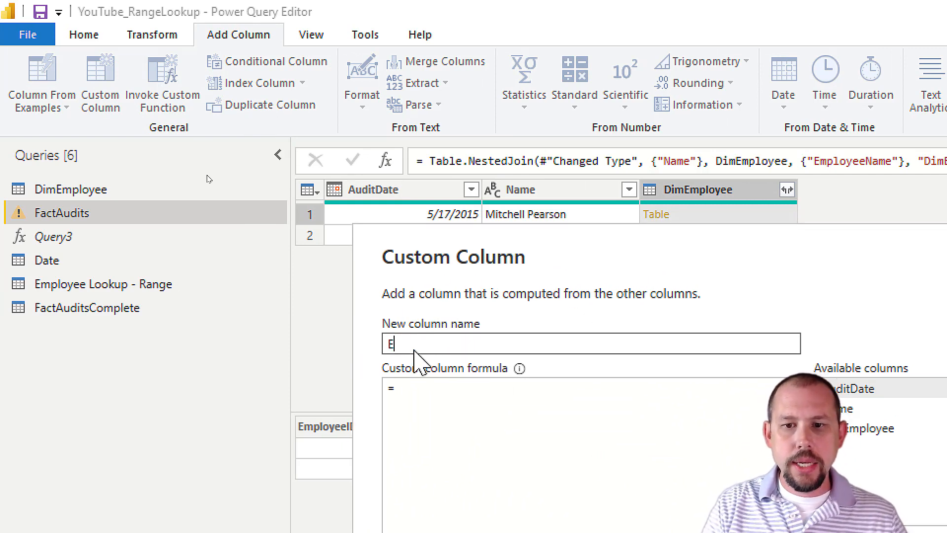
{"action": "type", "text": "mployeeKey"}
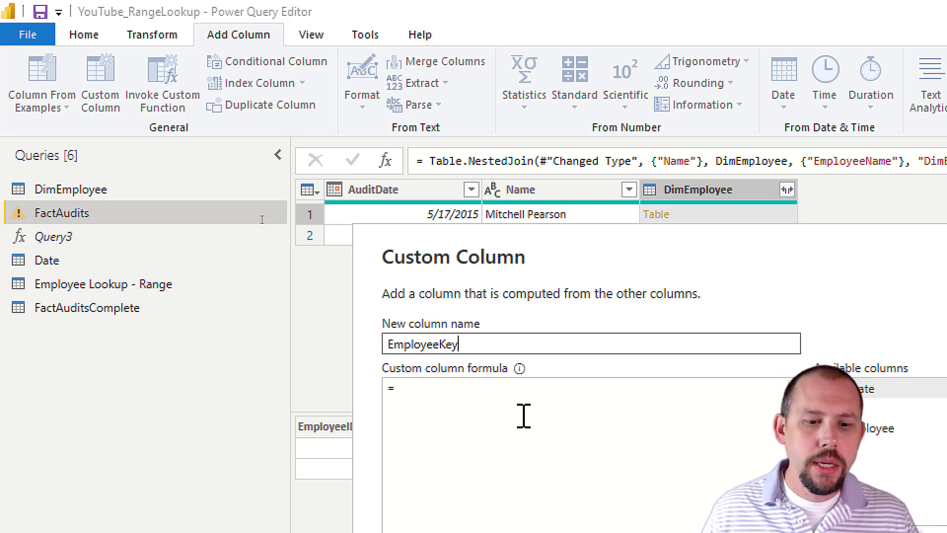
{"action": "scroll", "scroll_direction": "down", "scroll_amount": 3}
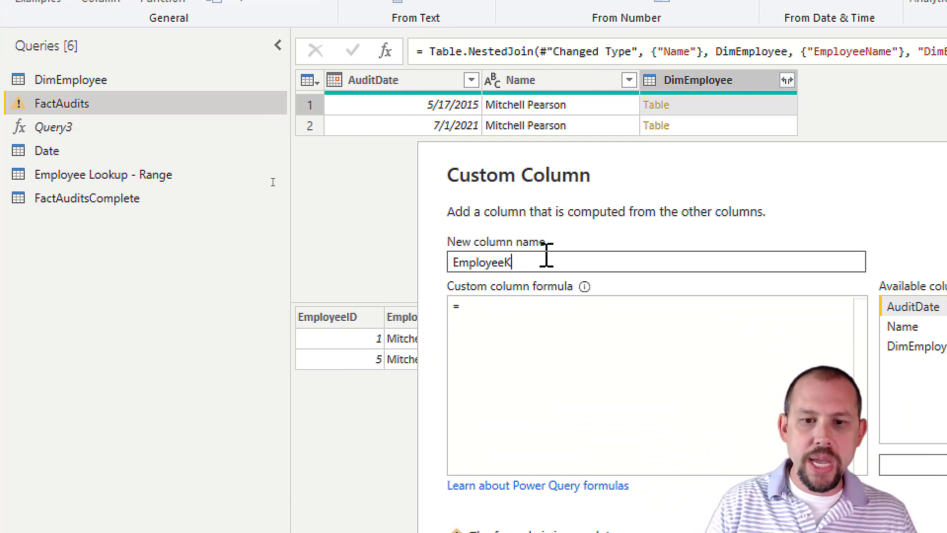
{"action": "type", "text": "ID"}
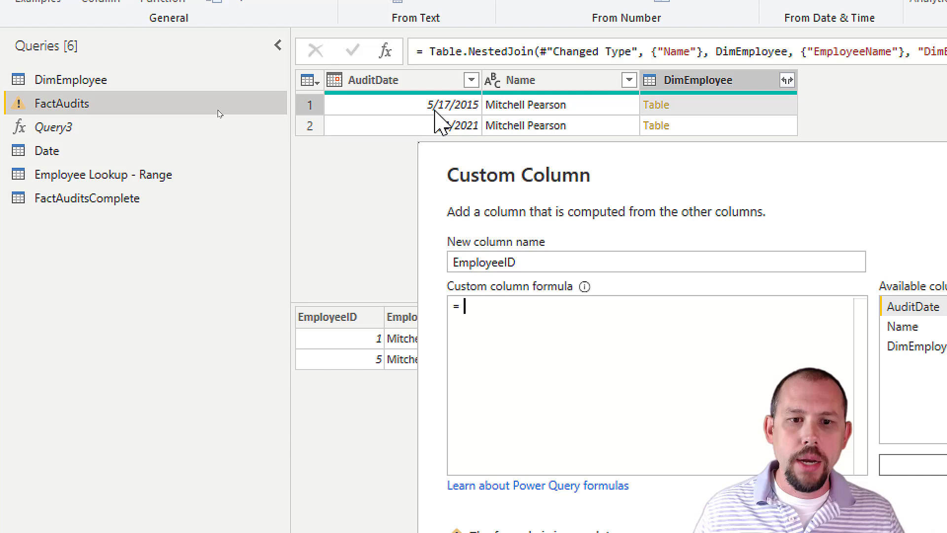
Begin the formula: let currentdate = [AuditDate] in Table.SelectRows([DimEmployee], each [.
{"action": "type", "text": "let"}
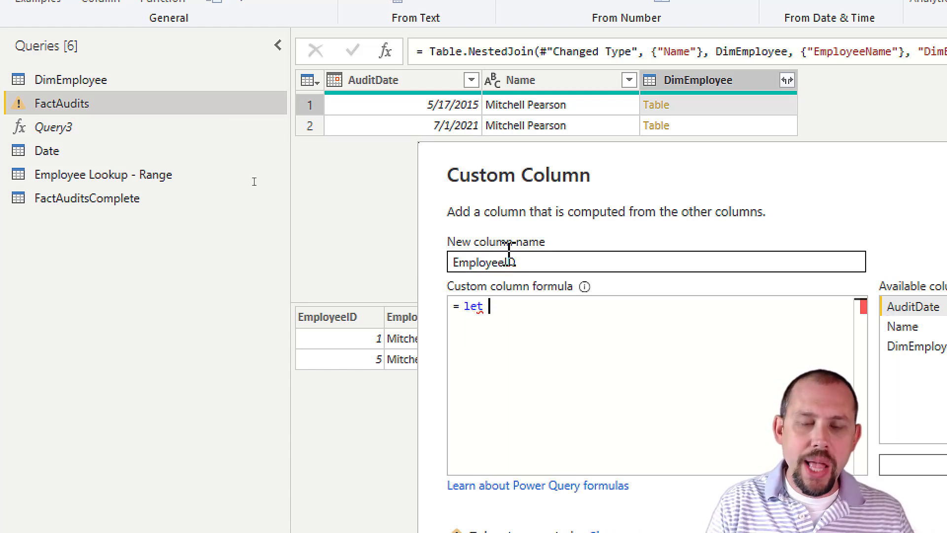
{"action": "type", "text": "current"}
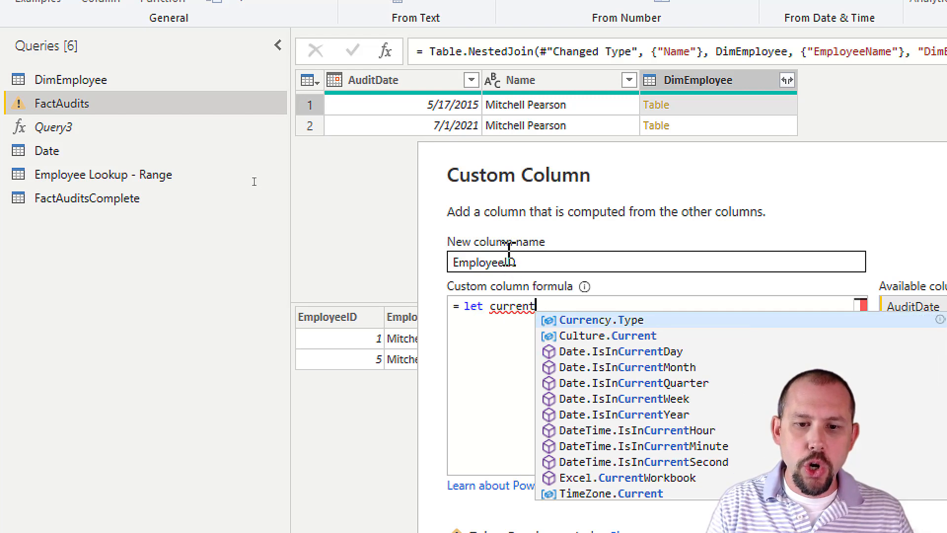
{"action": "type", "text": "date ="}
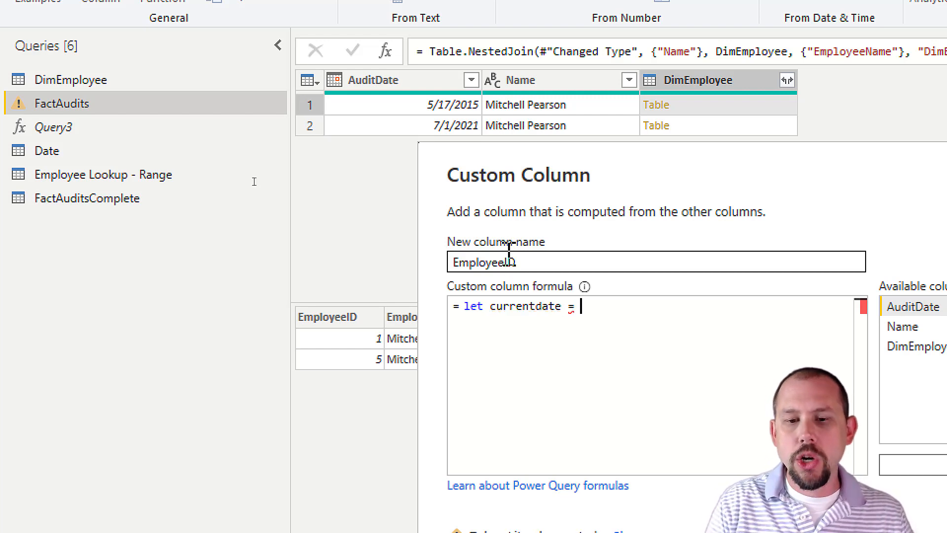
{"action": "type", "text": "["}
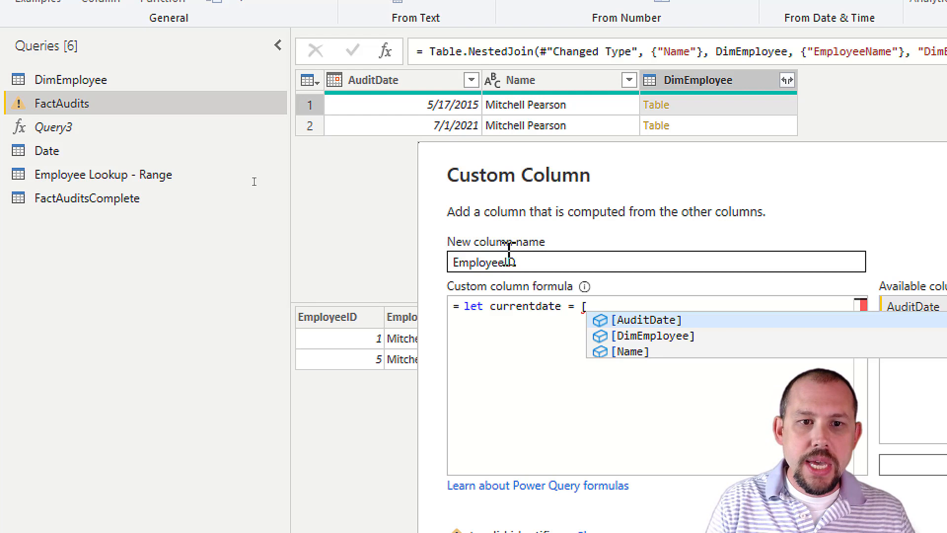
{"action": "left_click", "coordinate": [648, 319]}
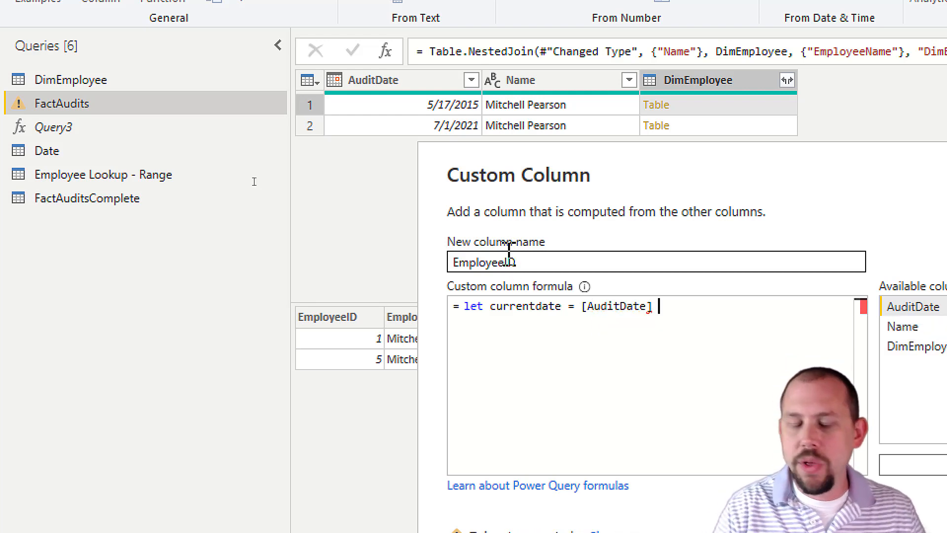
{"action": "type", "text": "in"}
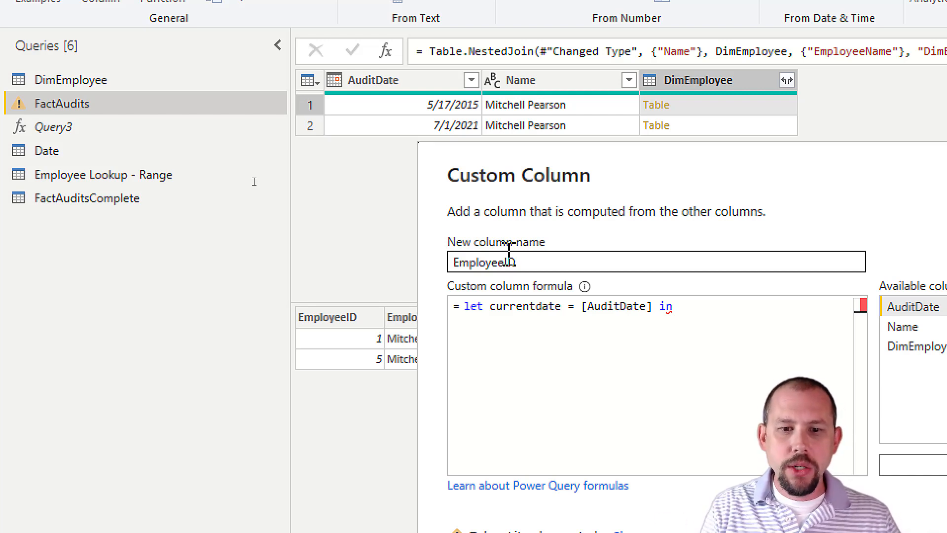
{"action": "type", "text": "Table.SelectRows([Dim"}
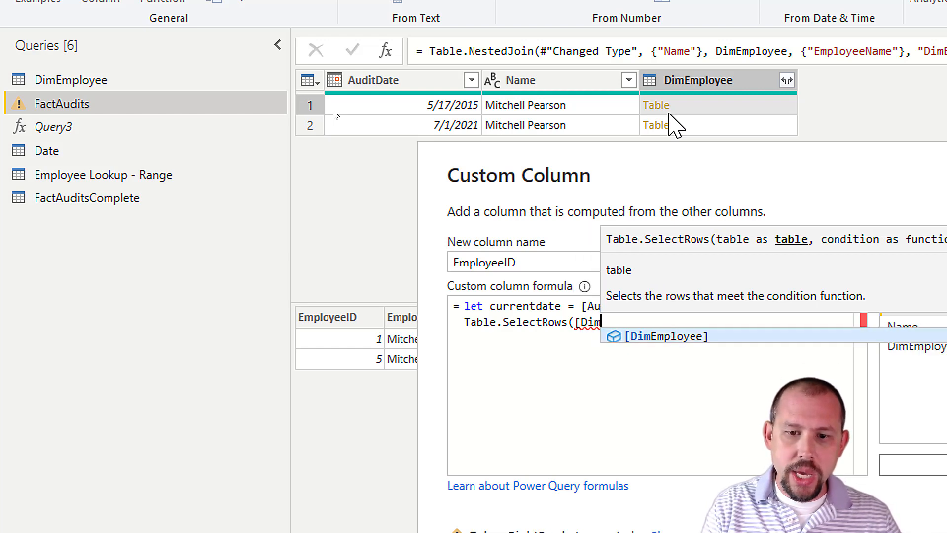
{"action": "mouse_move", "coordinate": [713, 97]}
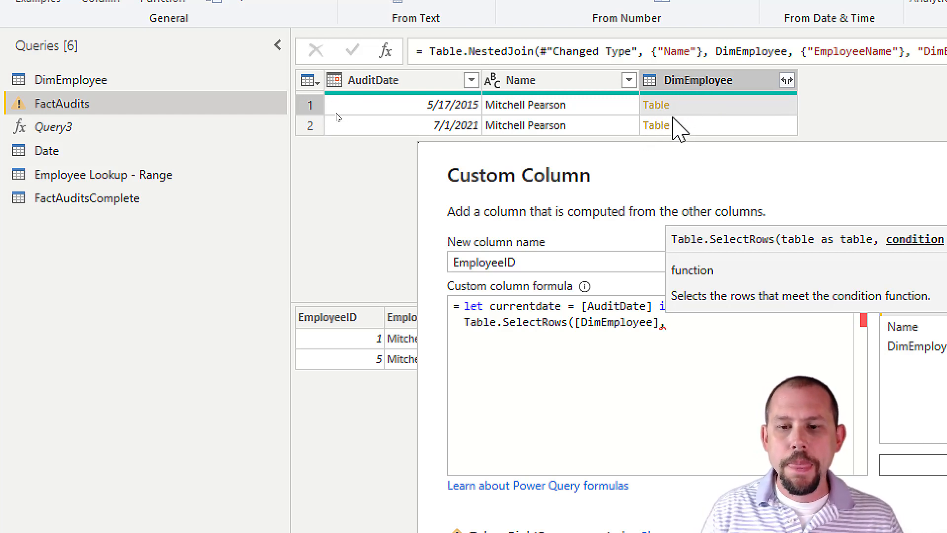
{"action": "type", "text": "ea"}
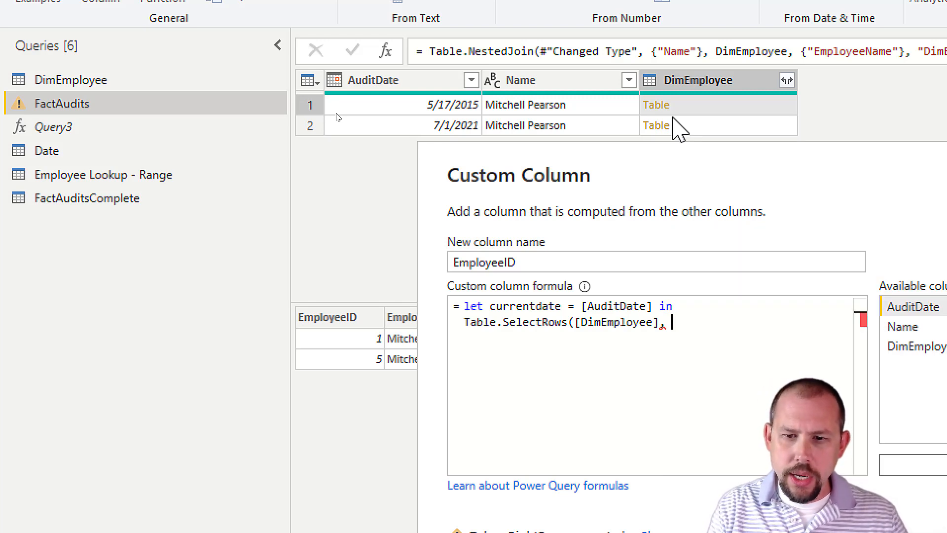
{"action": "type", "text": "each"}
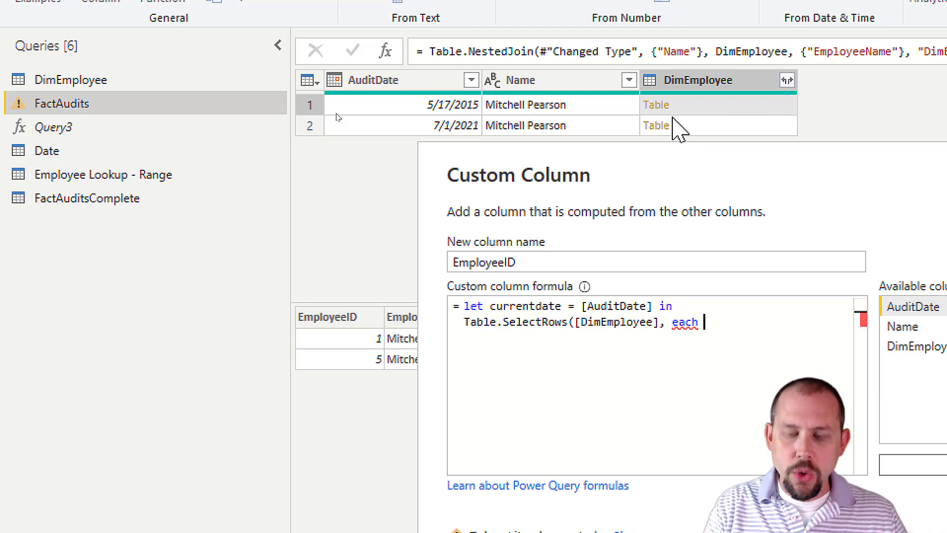
{"action": "type", "text": "["}
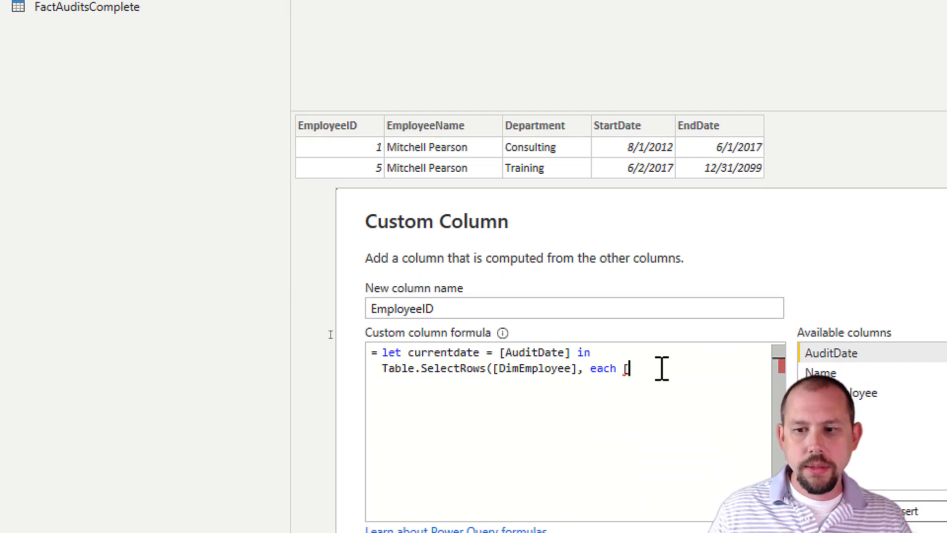
Complete the condition [StartDate] <= currentdate and [EndDate] >= currentdate without syntax errors.
{"action": "type", "text": "StartDate"}
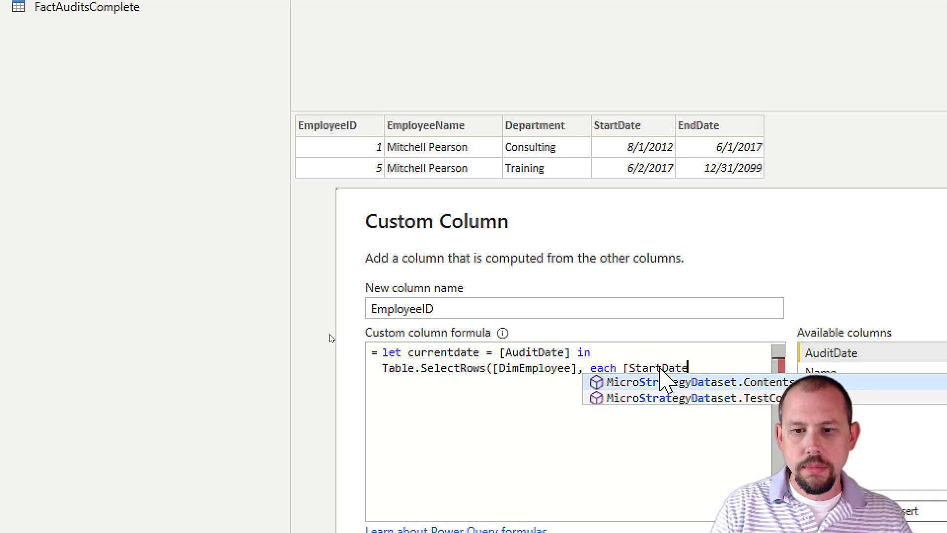
{"action": "type", "text": "]"}
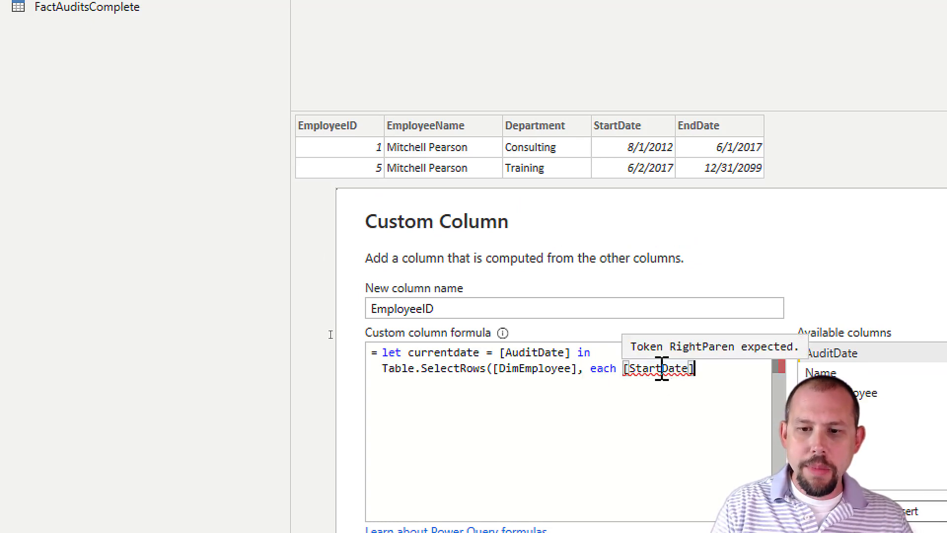
{"action": "type", "text": "<="}
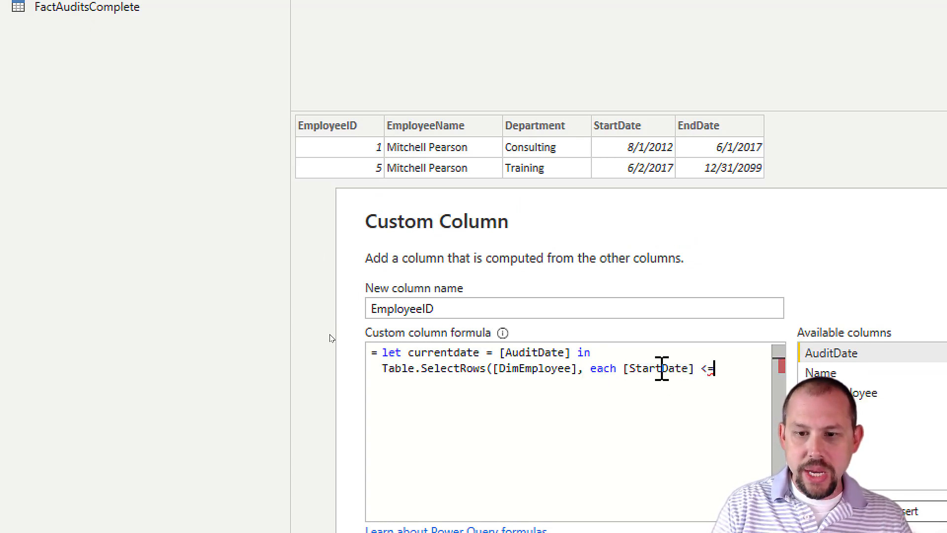
{"action": "type", "text": "c"}
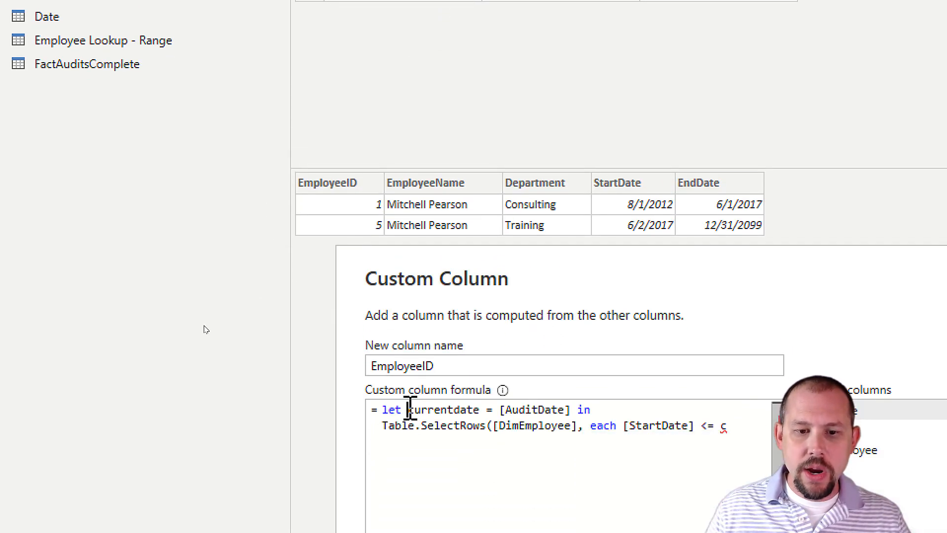
{"action": "double_click", "coordinate": [443, 409]}
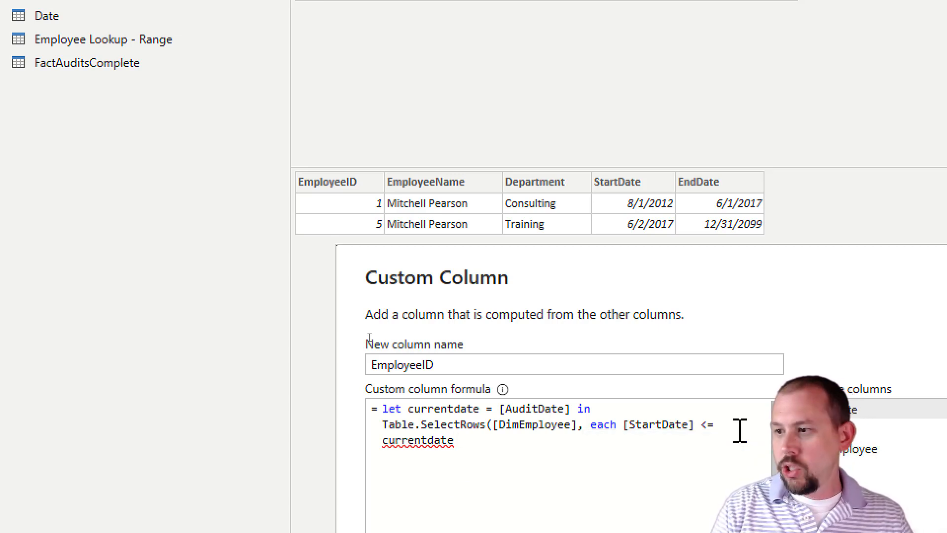
{"action": "type", "text": "and"}
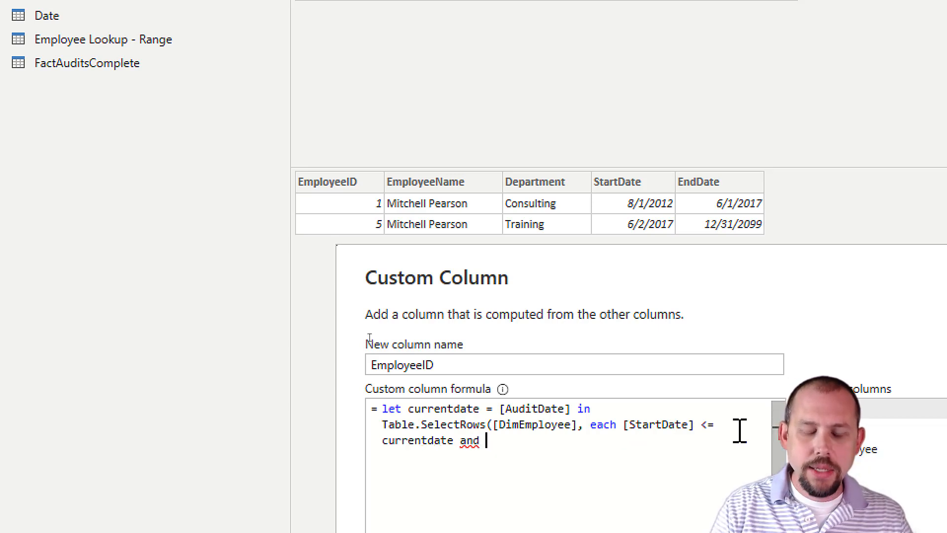
{"action": "type", "text": "[End"}
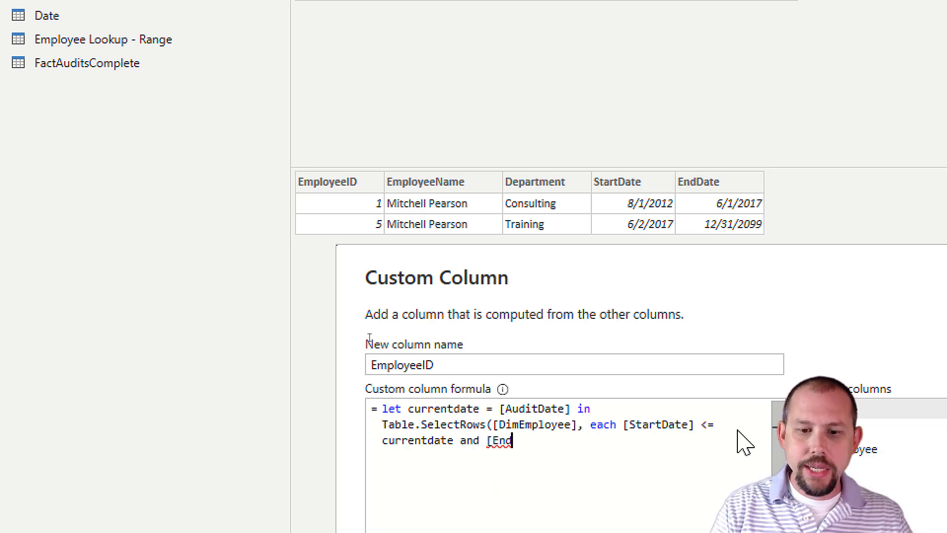
{"action": "type", "text": "Date]"}
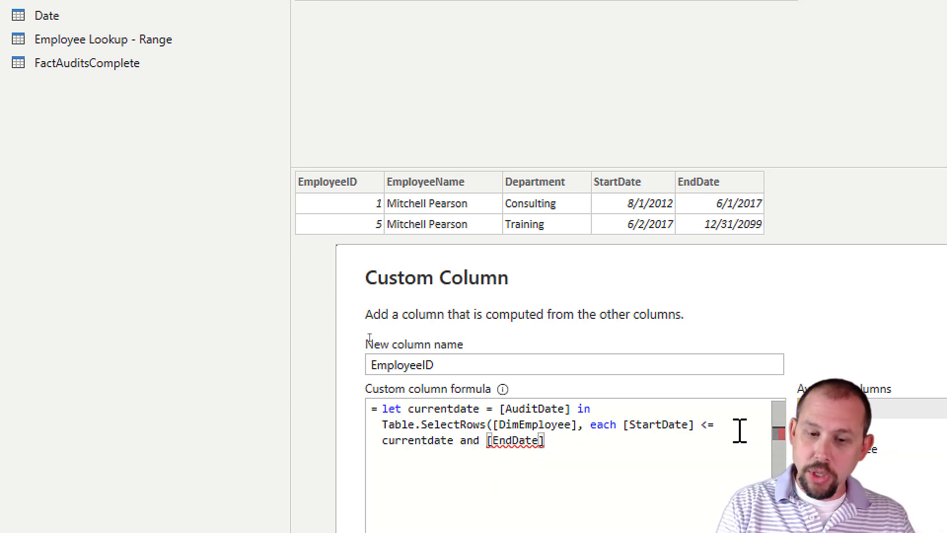
{"action": "type", "text": ">"}
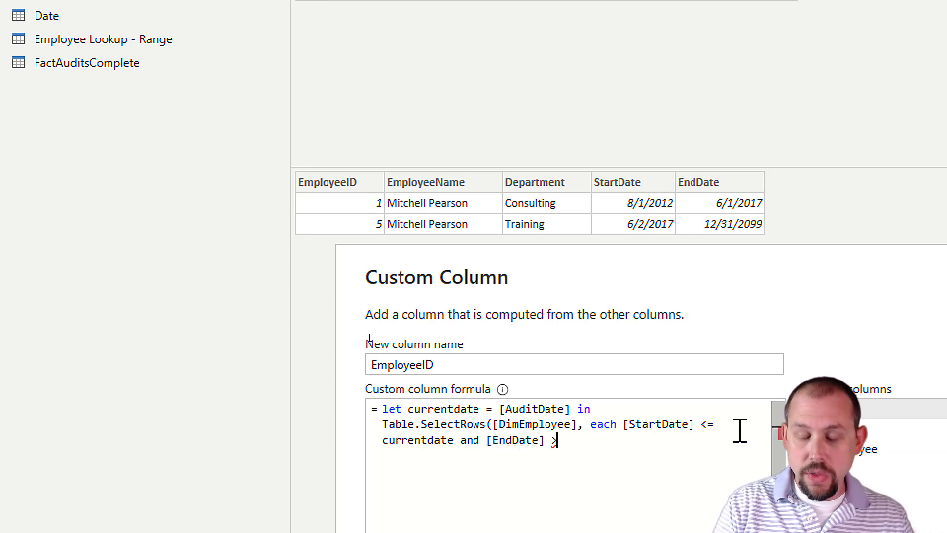
{"action": "type", "text": ">= currentdate)"}
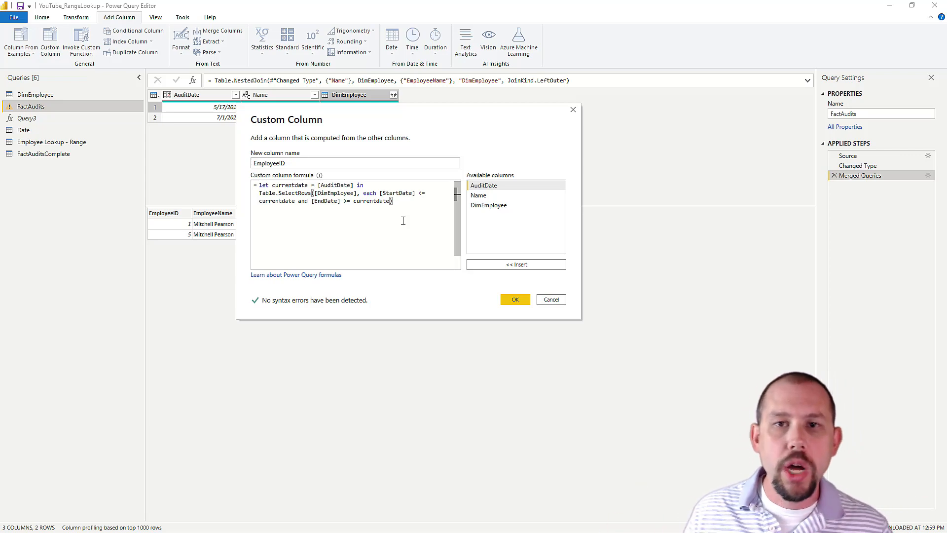
Create the EmployeeID column and preview a nested table holding only the Consulting employee.
{"action": "left_click", "coordinate": [514, 298]}
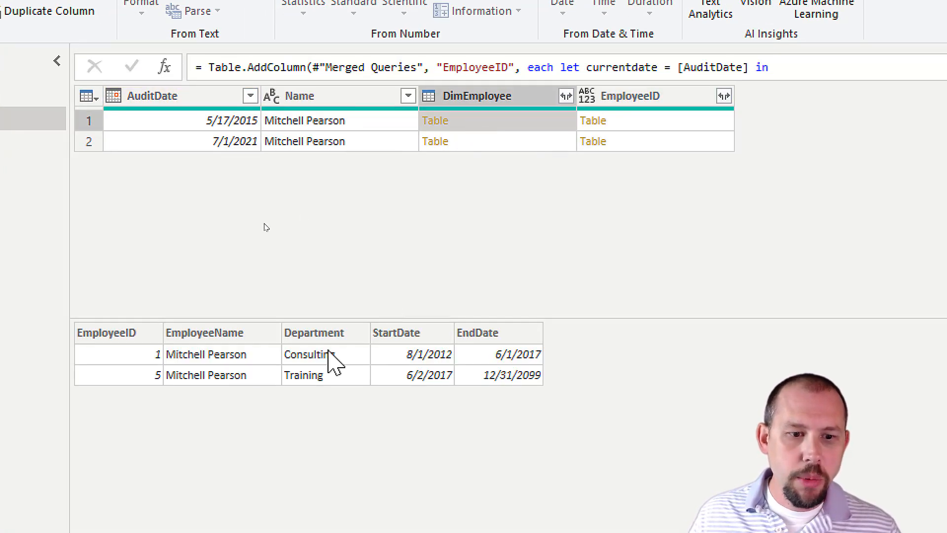
{"action": "mouse_move", "coordinate": [487, 406]}
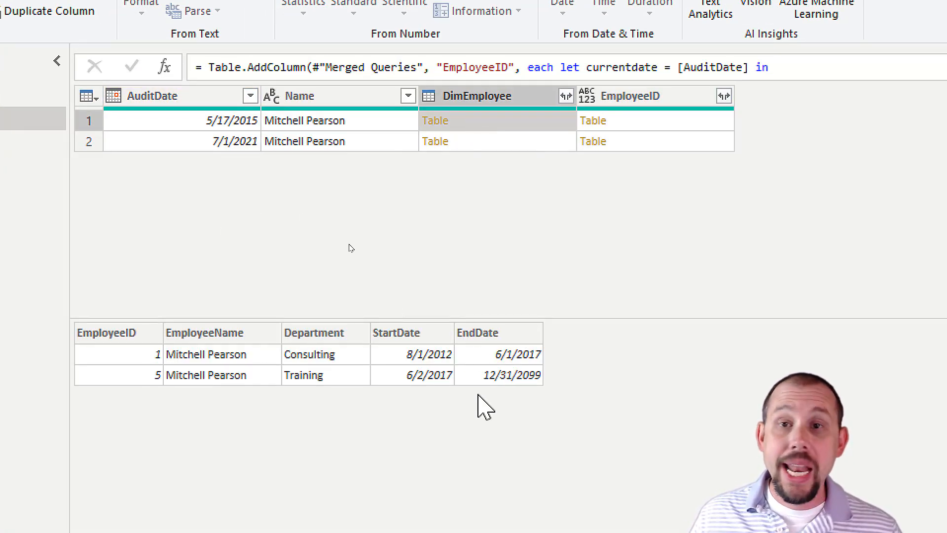
{"action": "mouse_move", "coordinate": [477, 400]}
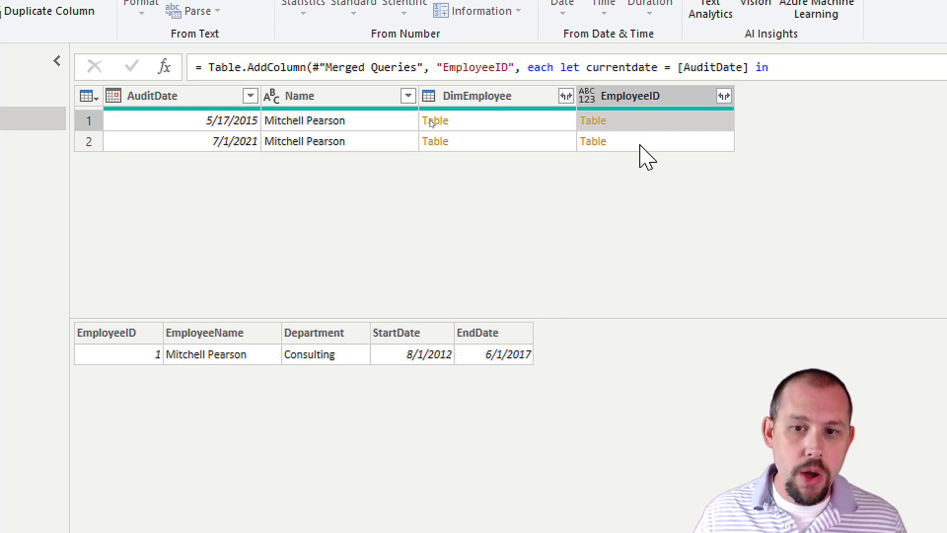
{"action": "left_click", "coordinate": [592, 141]}
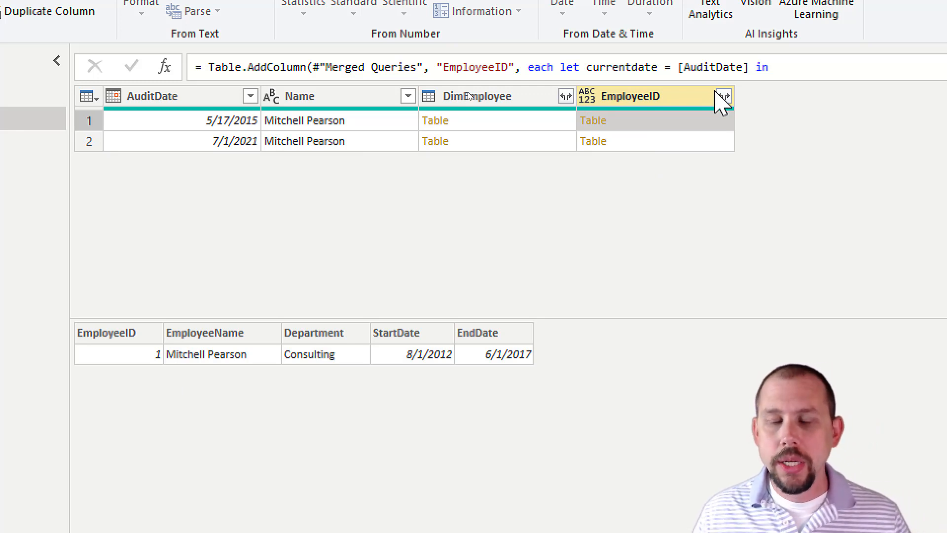
Expand the EmployeeID tables, keeping only the EmployeeID field without a prefix.
{"action": "left_click", "coordinate": [721, 95]}
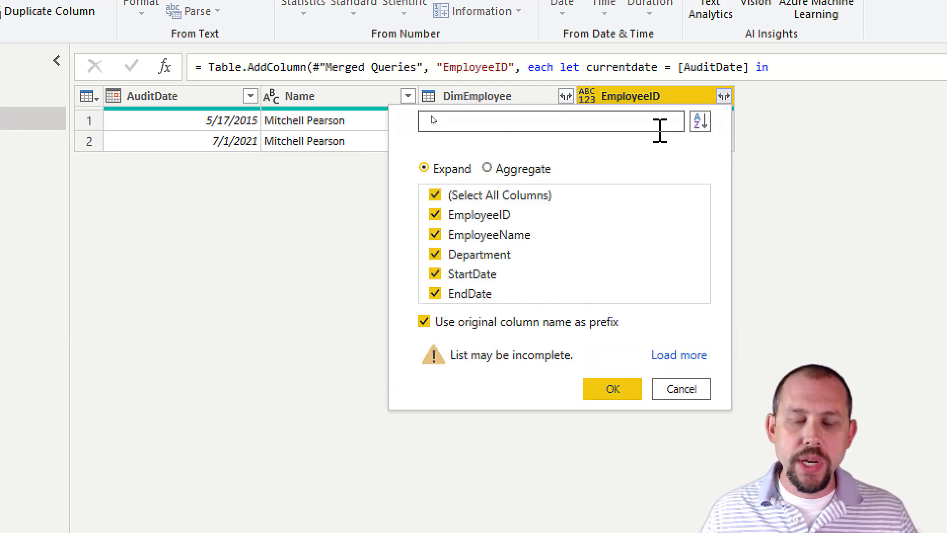
{"action": "left_click", "coordinate": [435, 195]}
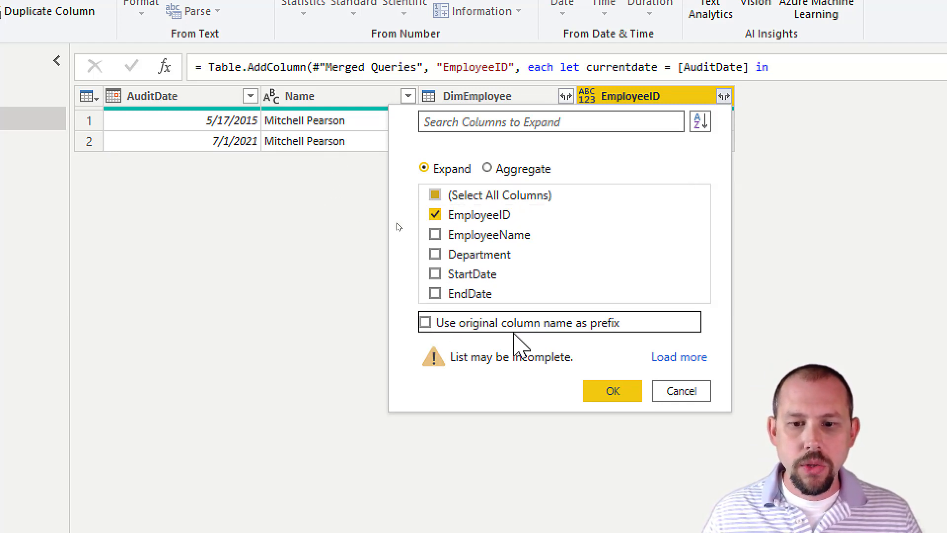
{"action": "left_click", "coordinate": [612, 390]}
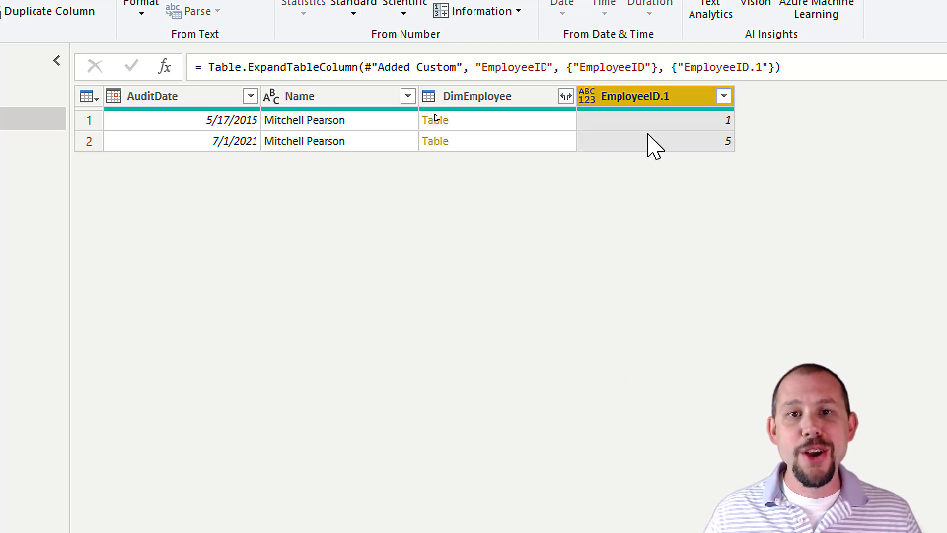
Remove the DimEmployee column and set EmployeeID.1 to Whole Number.
{"action": "right_click", "coordinate": [477, 95]}
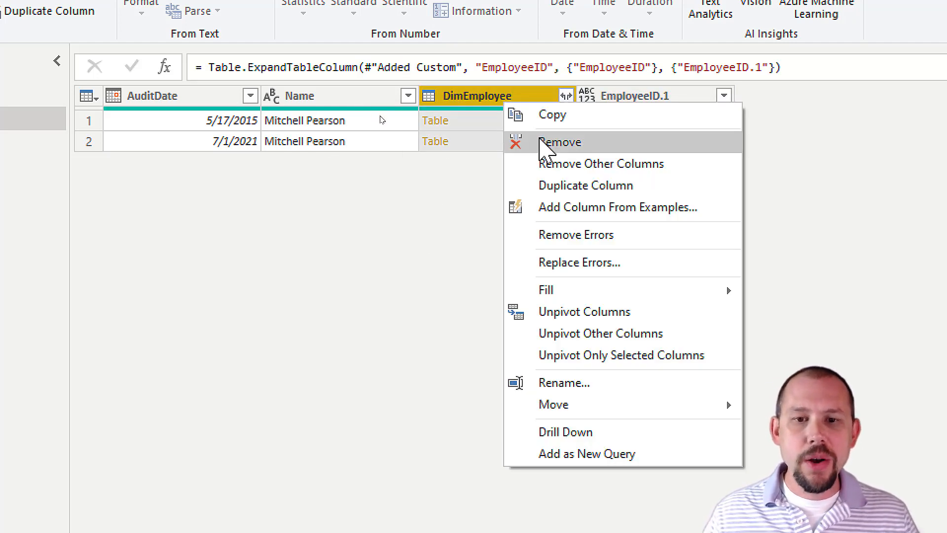
{"action": "left_click", "coordinate": [558, 142]}
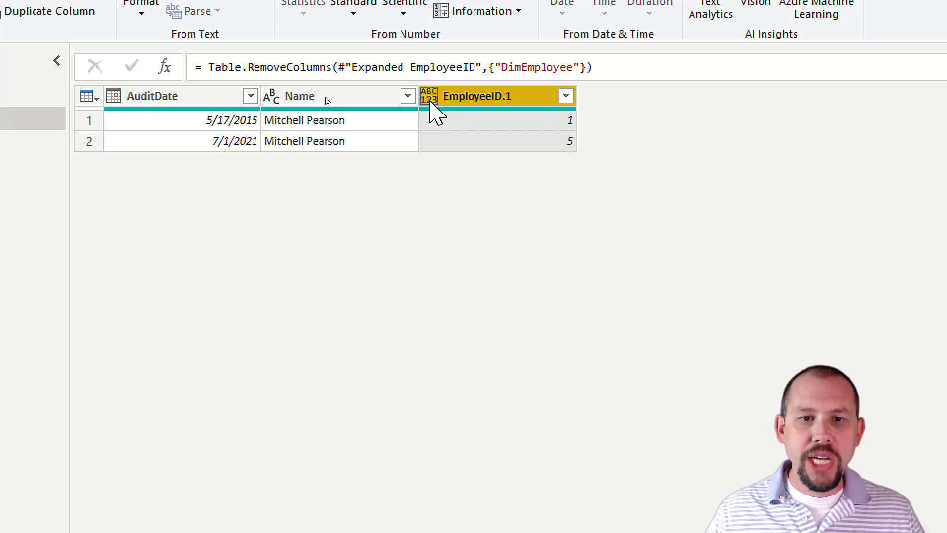
{"action": "left_click", "coordinate": [429, 95]}
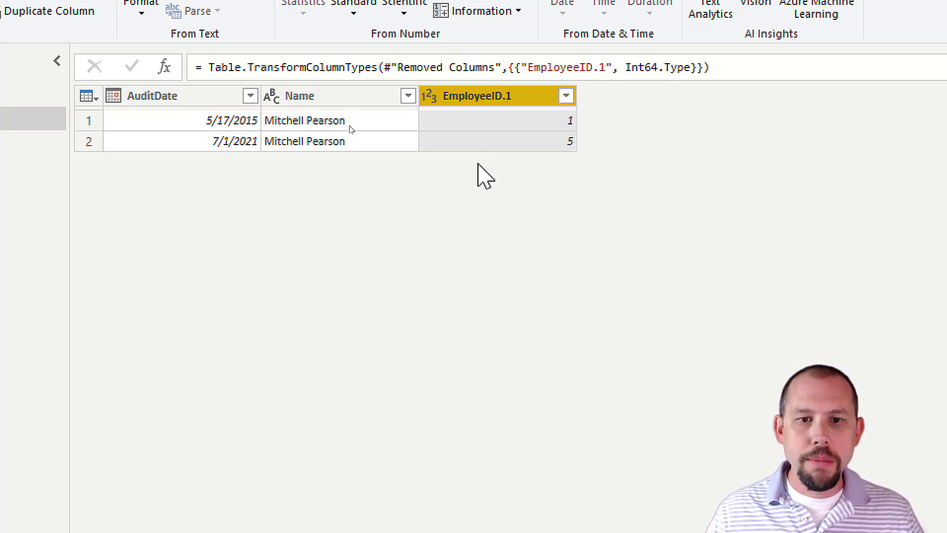